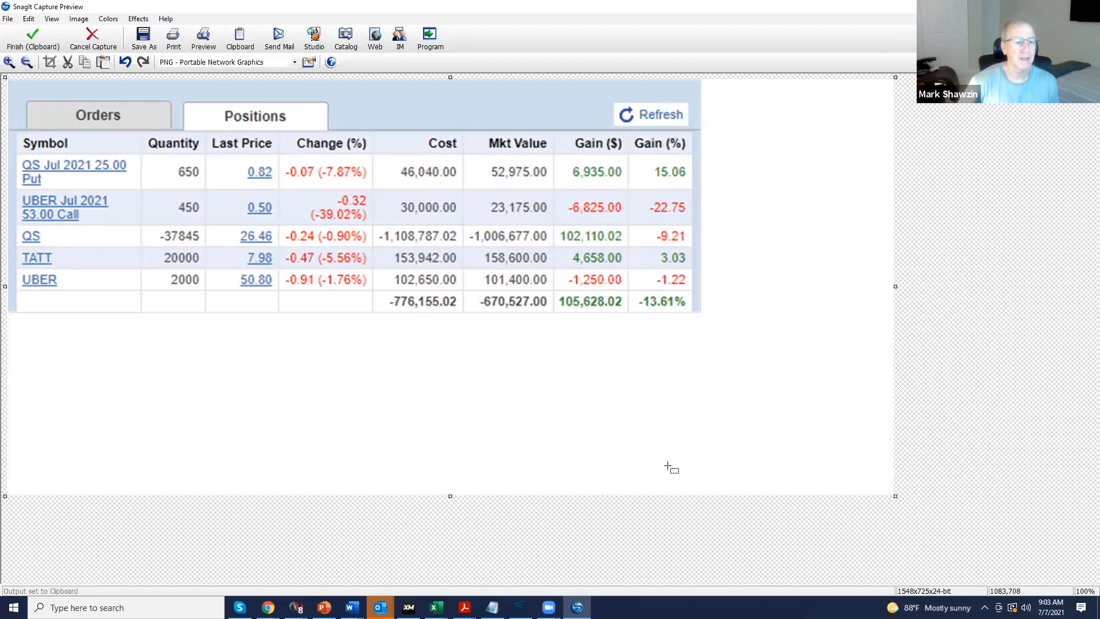
pyautogui.moveTo(673, 468)
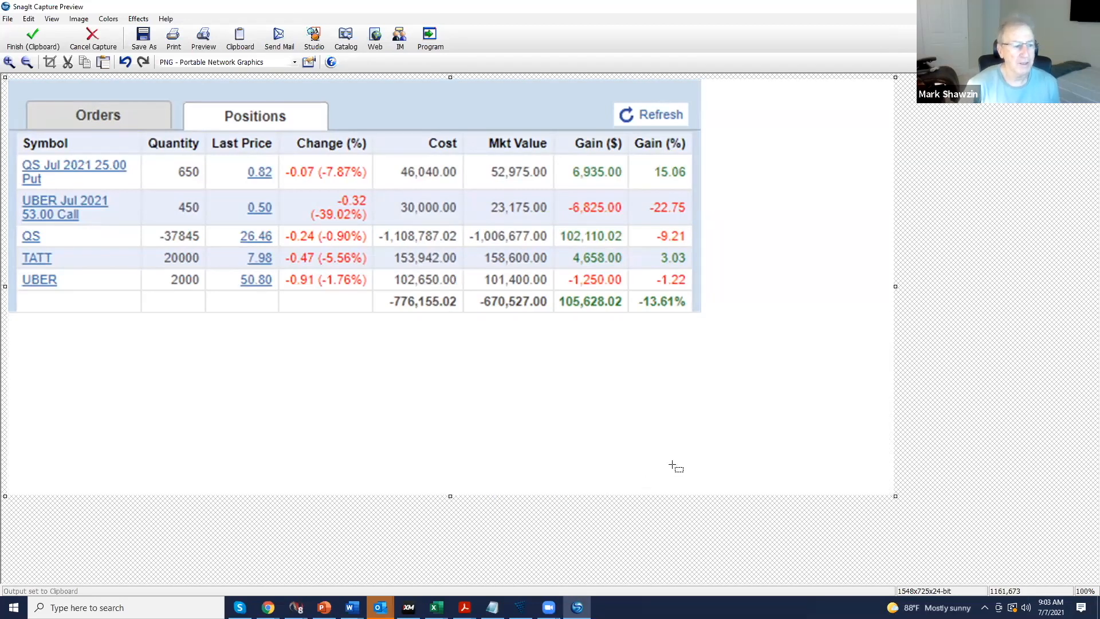
pyautogui.moveTo(686, 459)
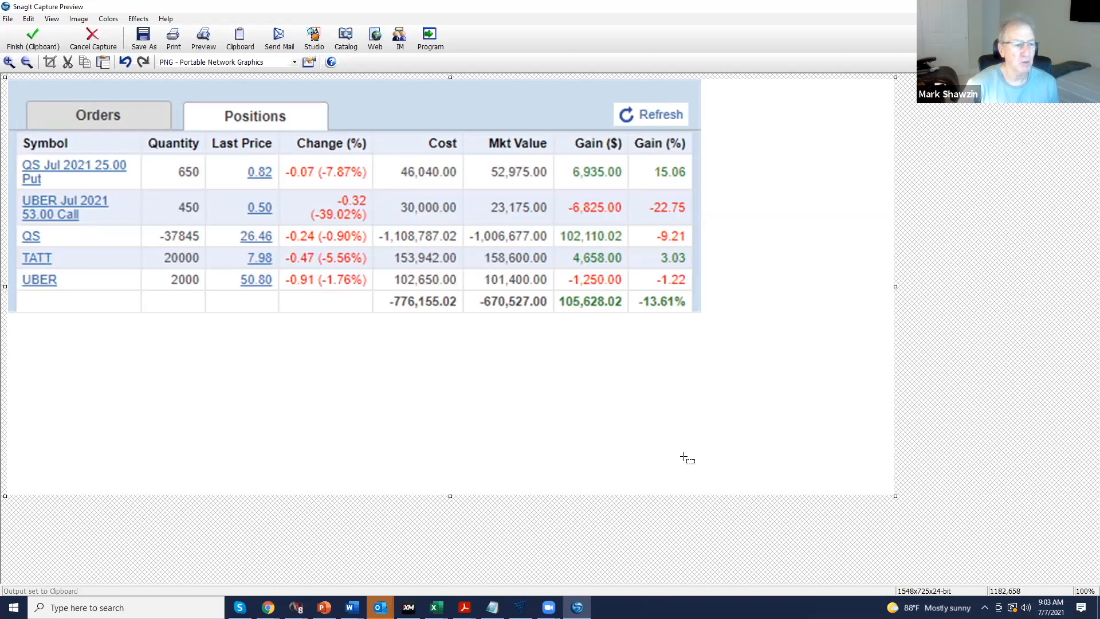
pyautogui.moveTo(713, 406)
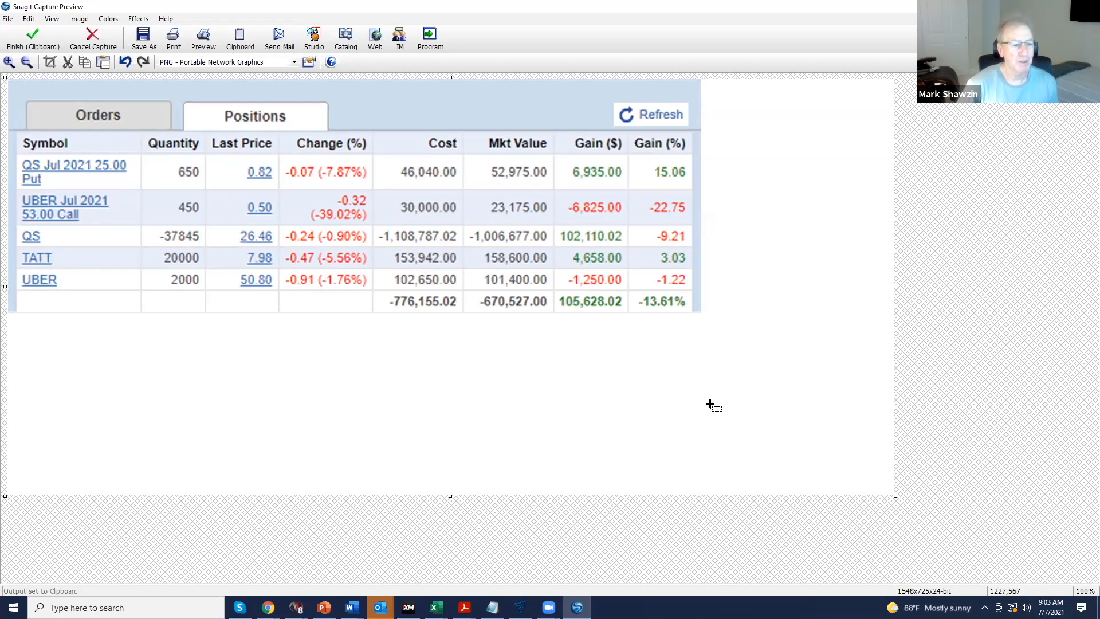
pyautogui.moveTo(765, 358)
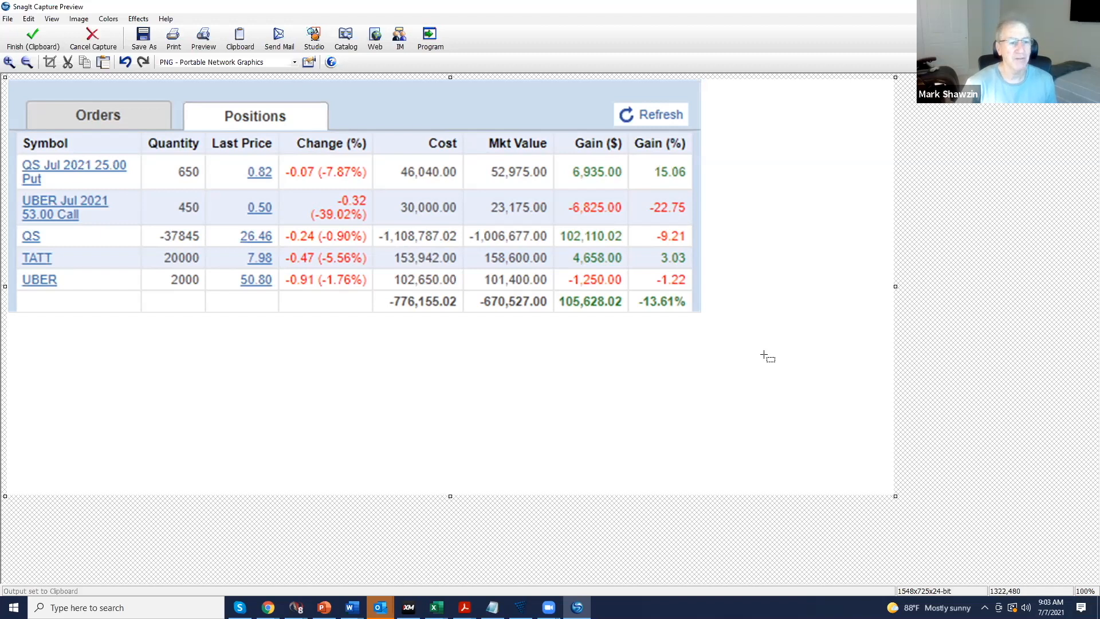
pyautogui.moveTo(721, 314)
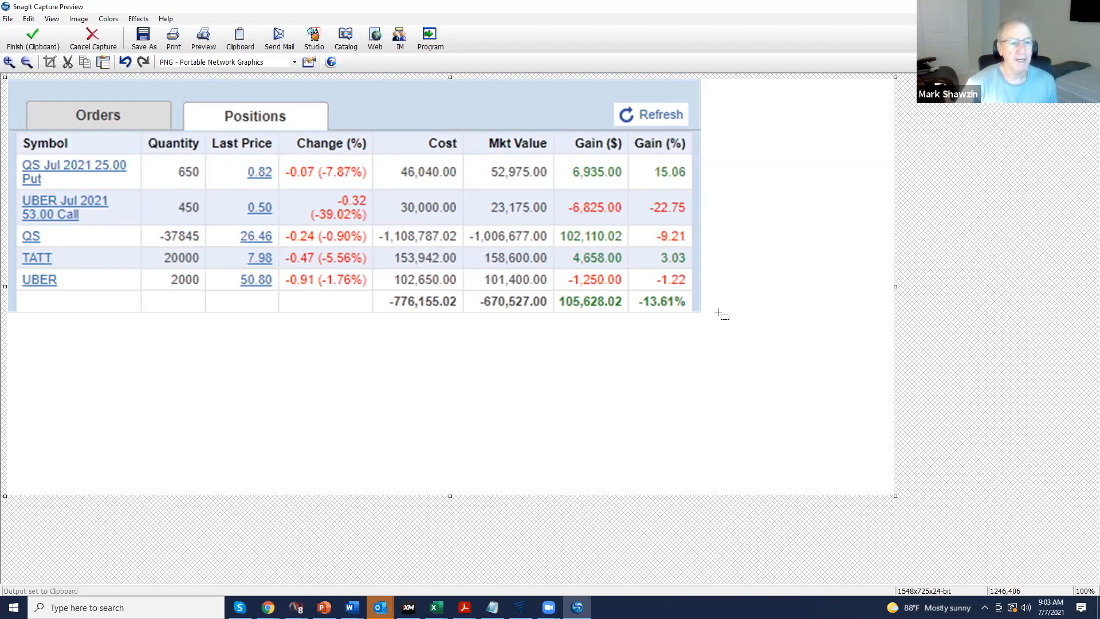
pyautogui.moveTo(754, 284)
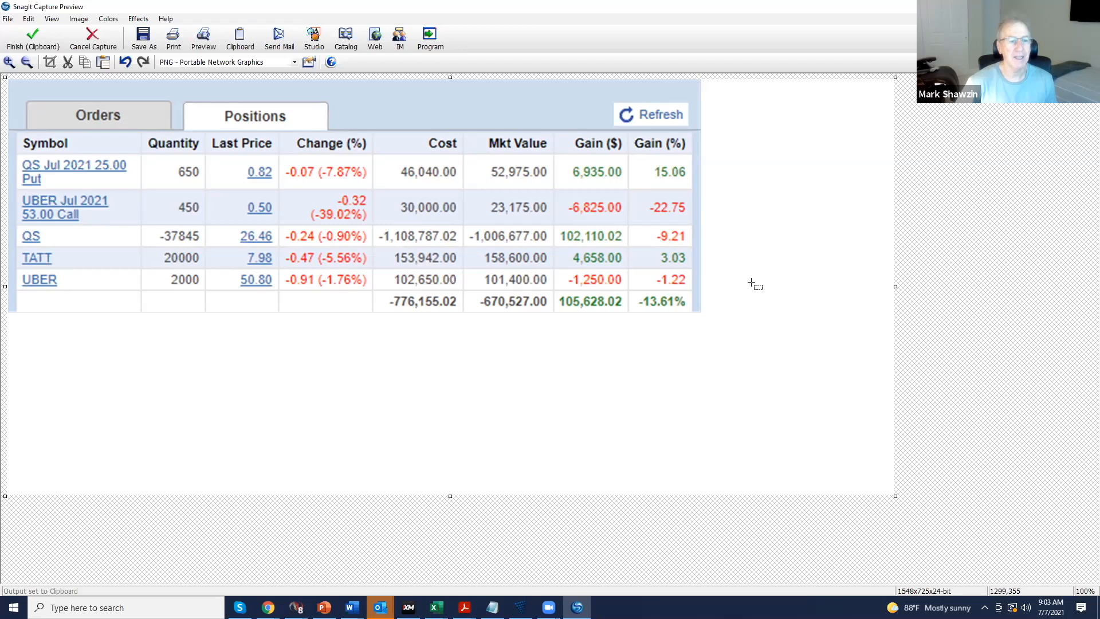
pyautogui.moveTo(834, 270)
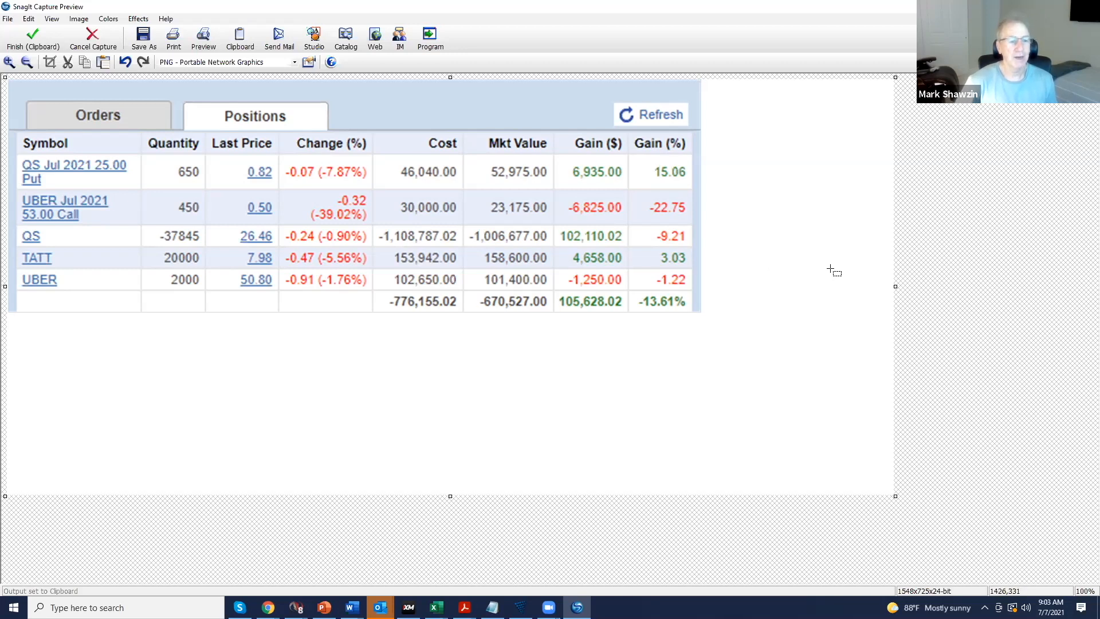
pyautogui.moveTo(806, 273)
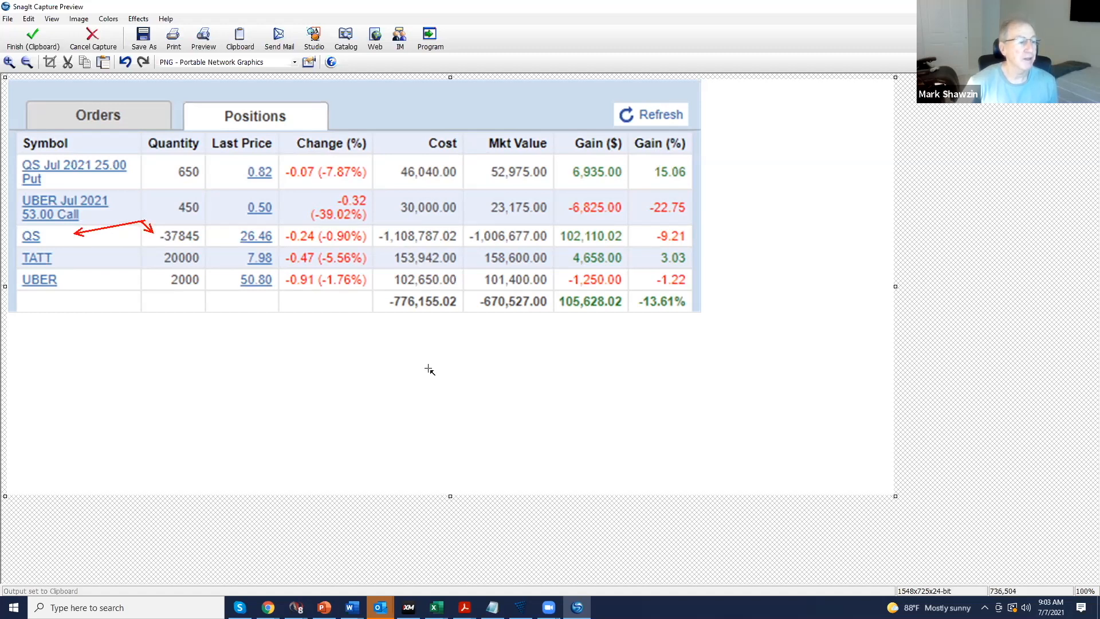
pyautogui.moveTo(175, 243)
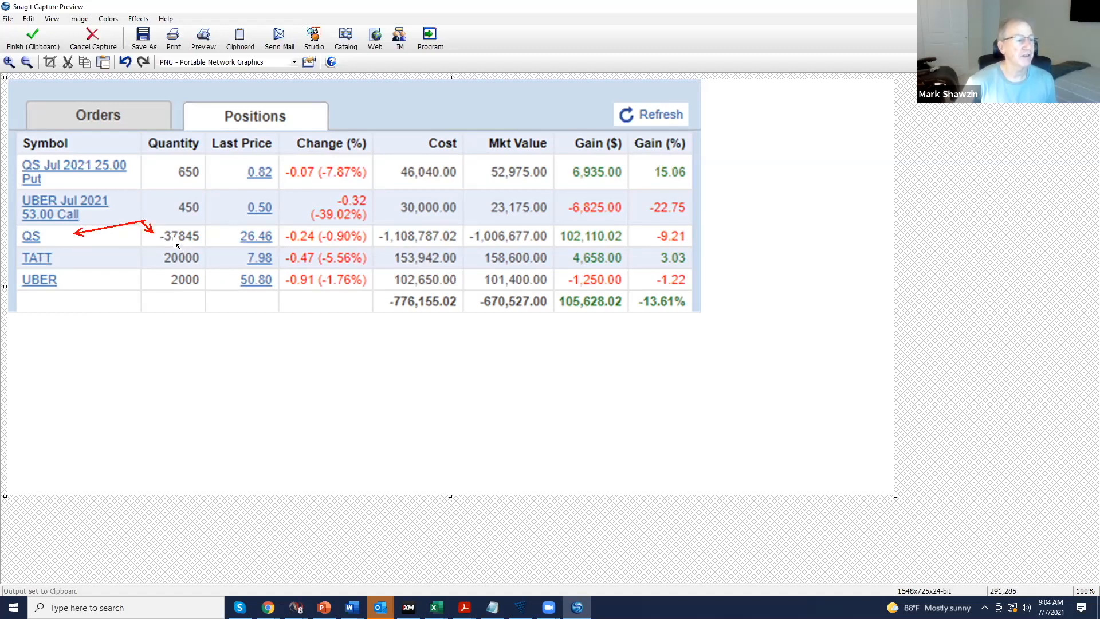
pyautogui.moveTo(576, 228)
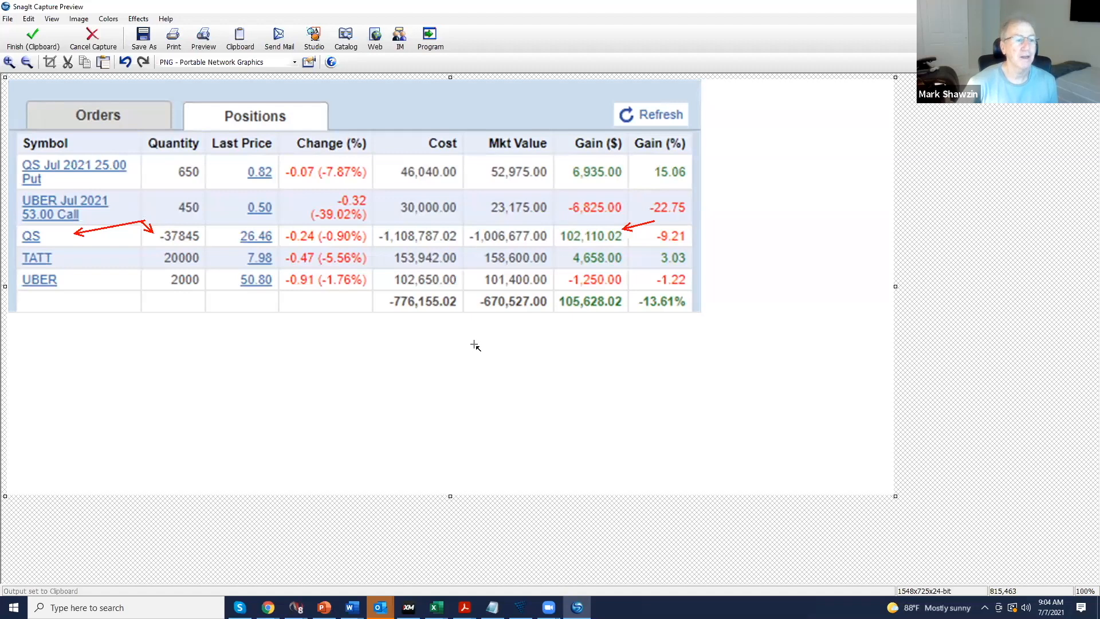
pyautogui.moveTo(207, 160)
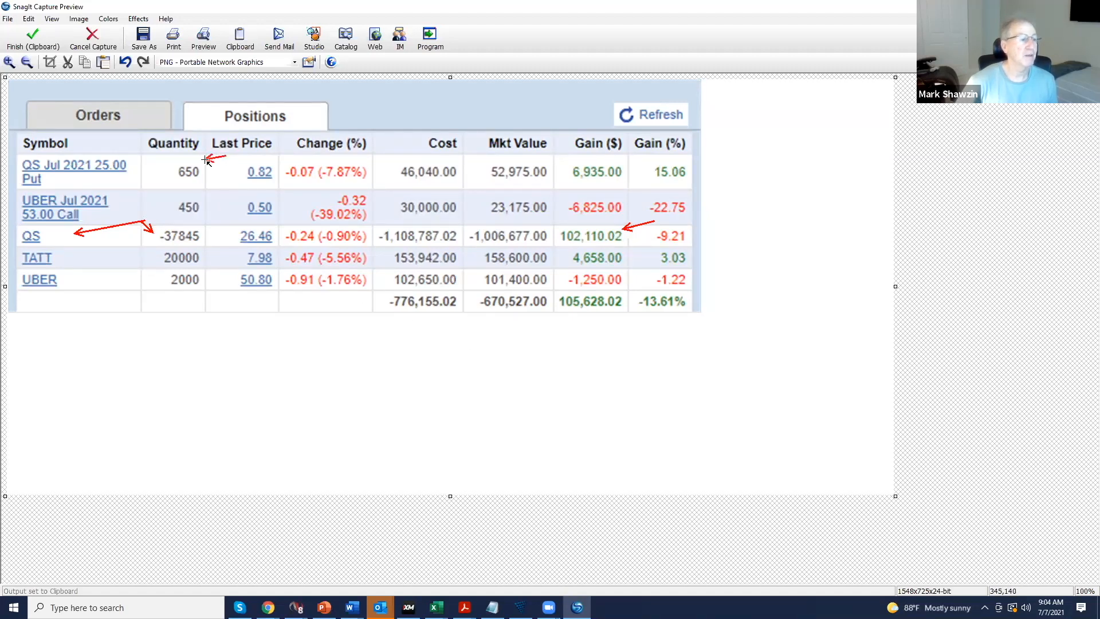
pyautogui.moveTo(315, 351)
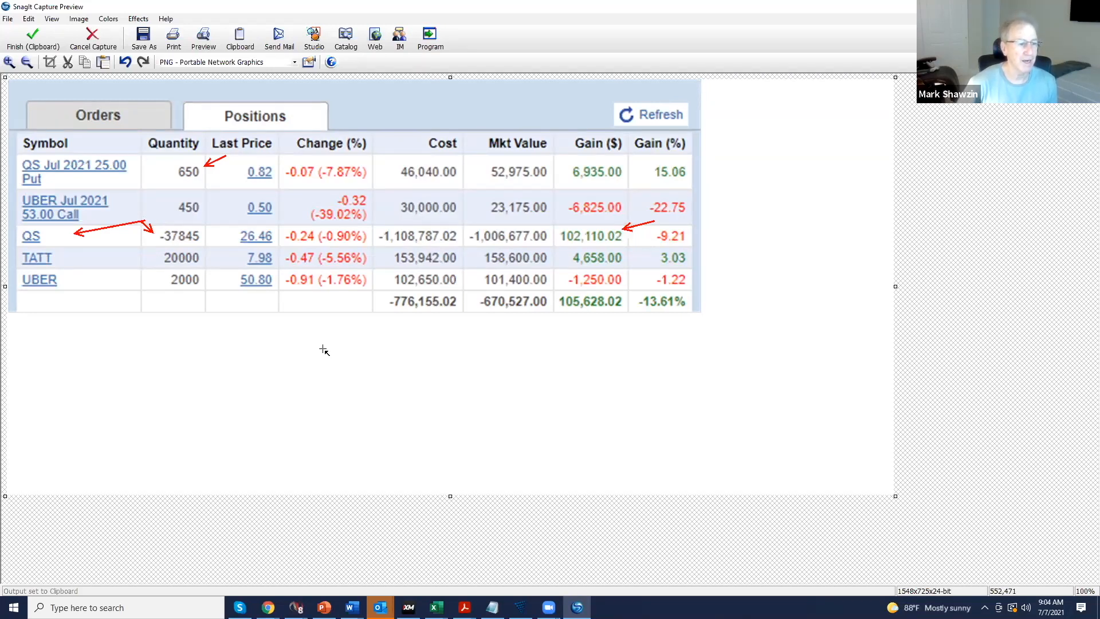
pyautogui.moveTo(632, 146)
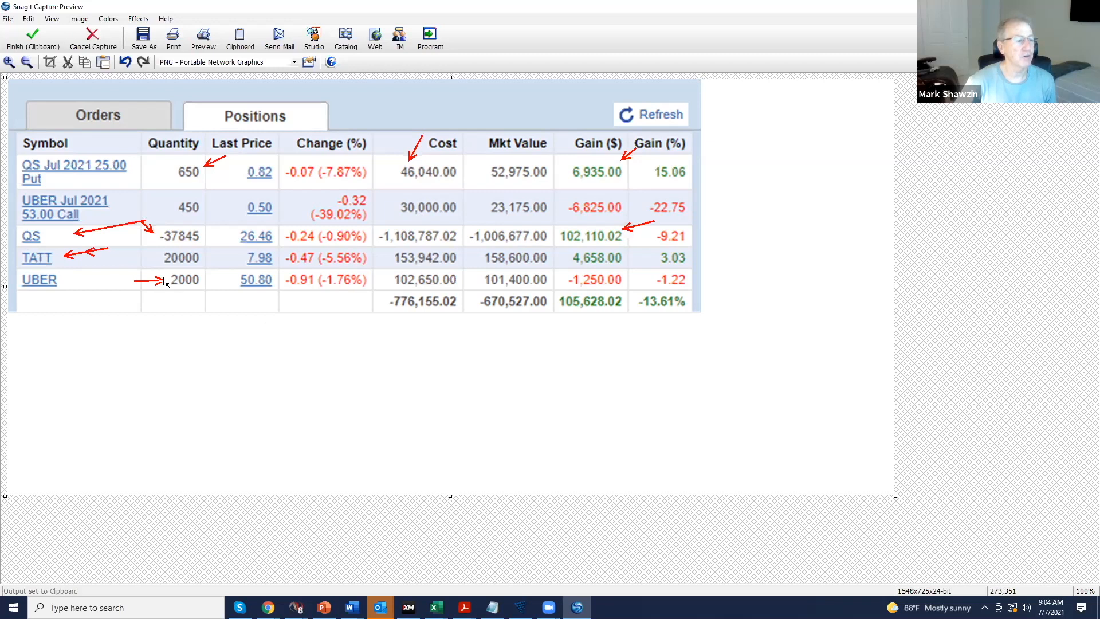
pyautogui.moveTo(351, 371)
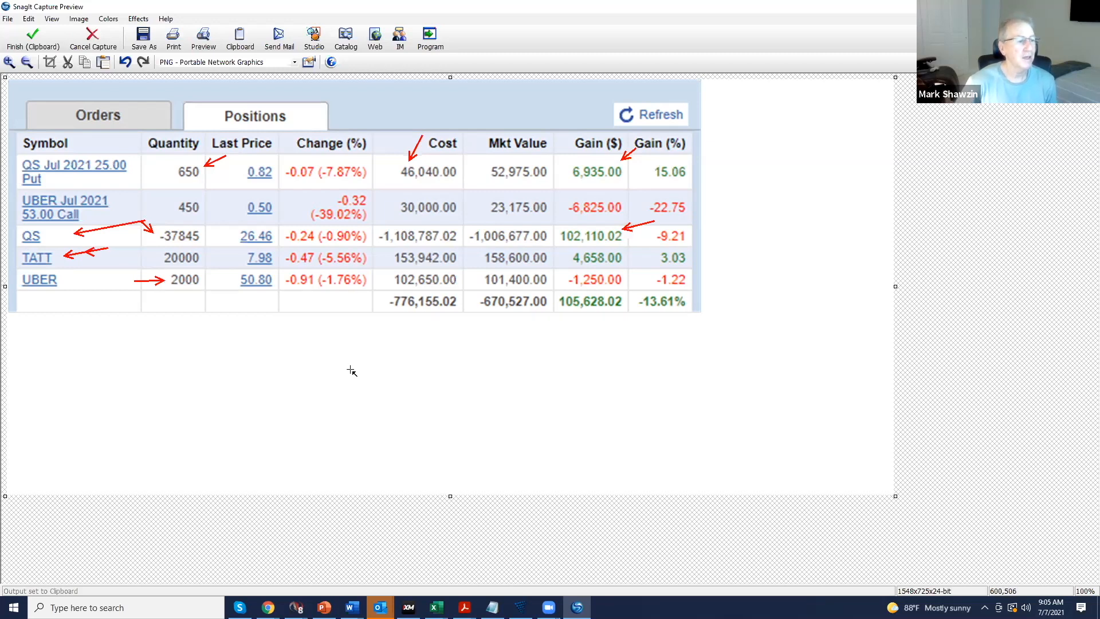
pyautogui.moveTo(272, 290)
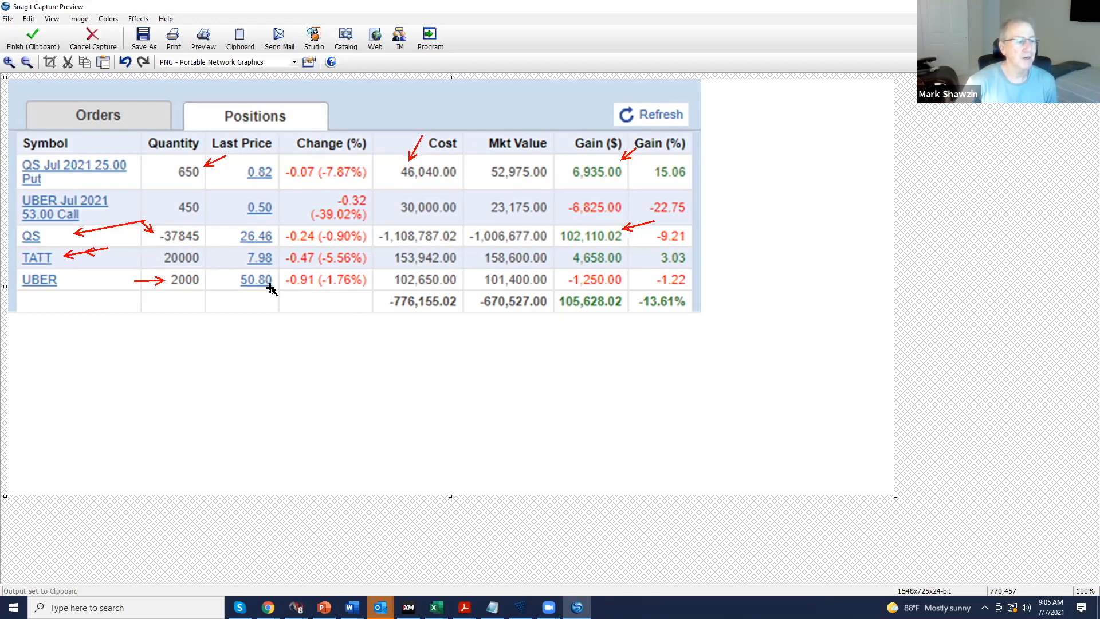
pyautogui.moveTo(441, 349)
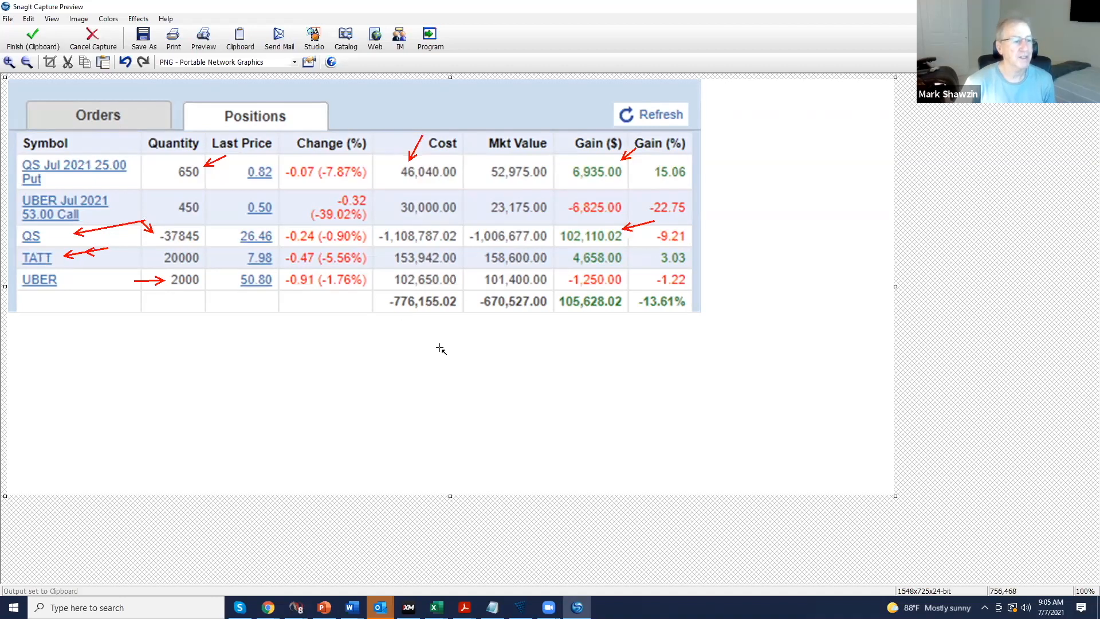
pyautogui.moveTo(448, 351)
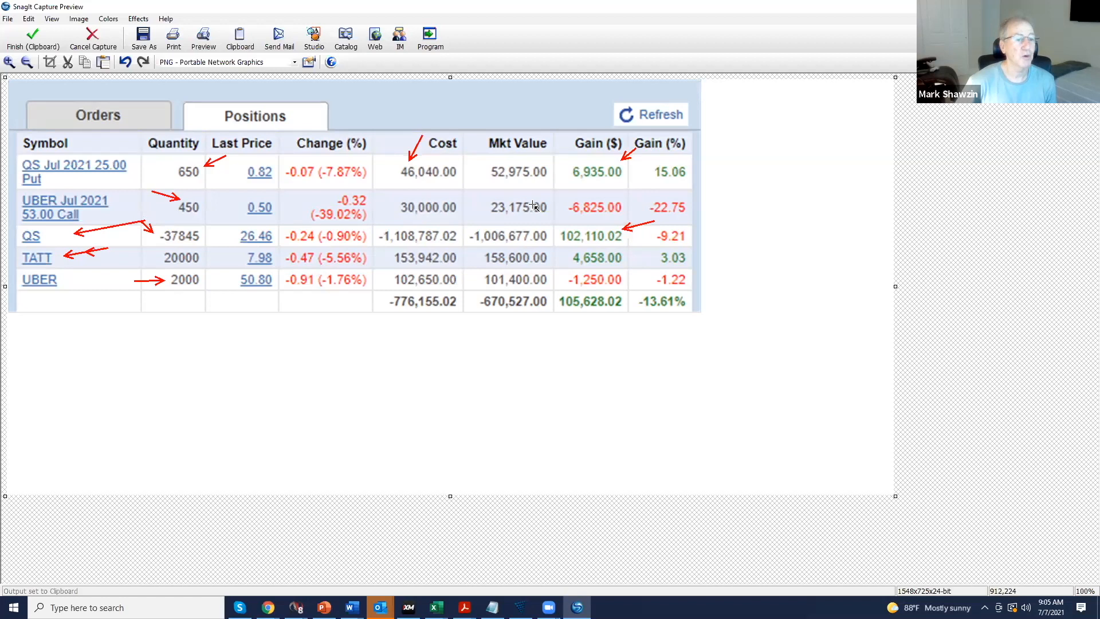
pyautogui.moveTo(157, 209)
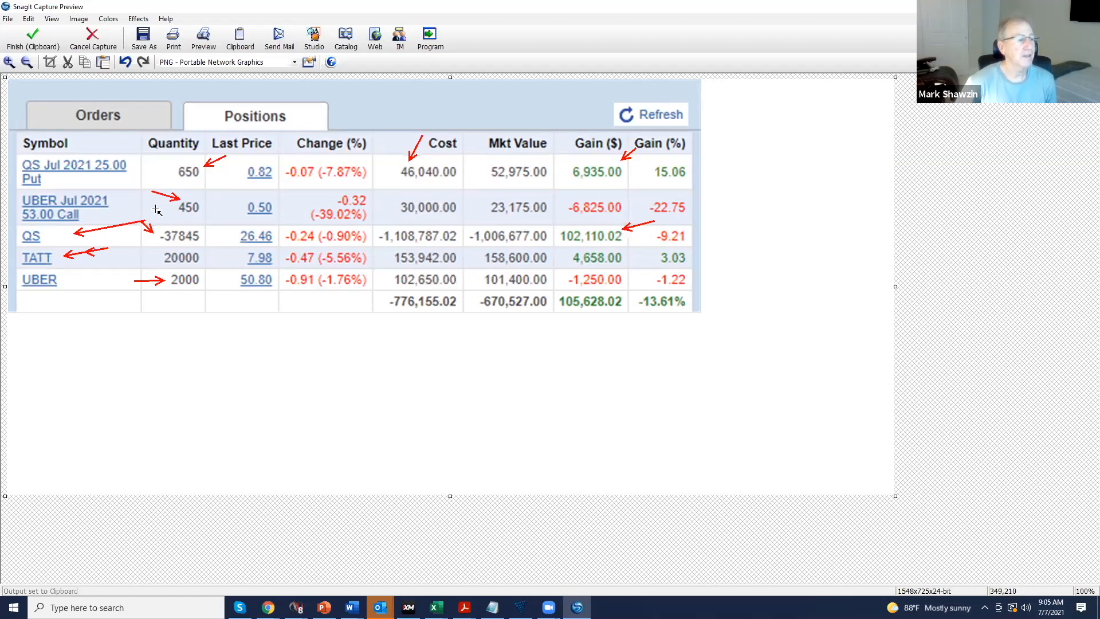
pyautogui.moveTo(576, 203)
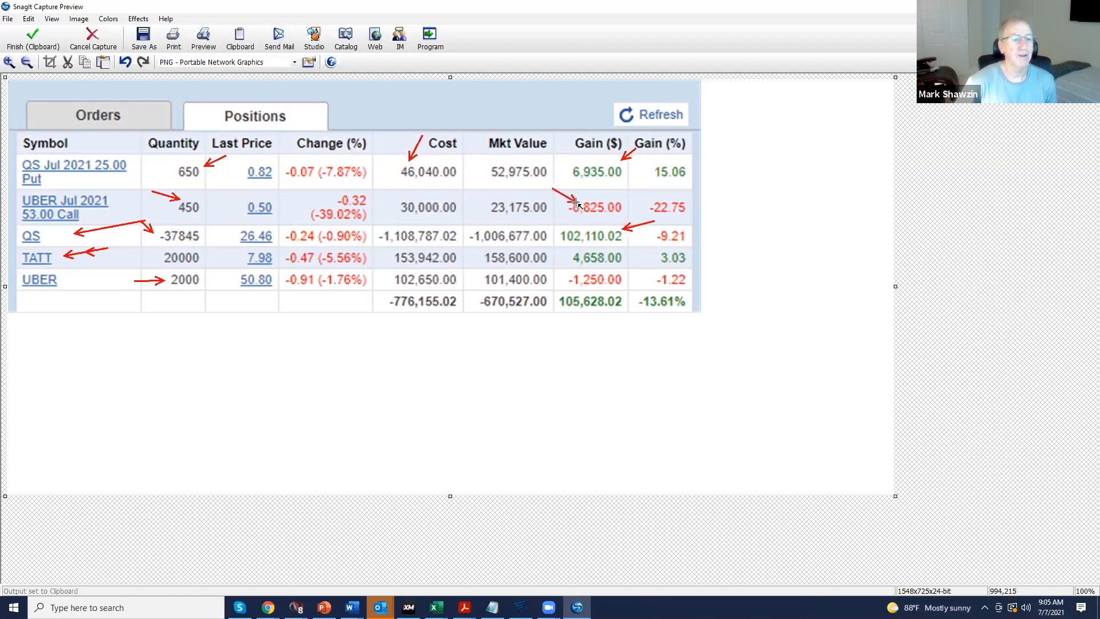
pyautogui.moveTo(433, 268)
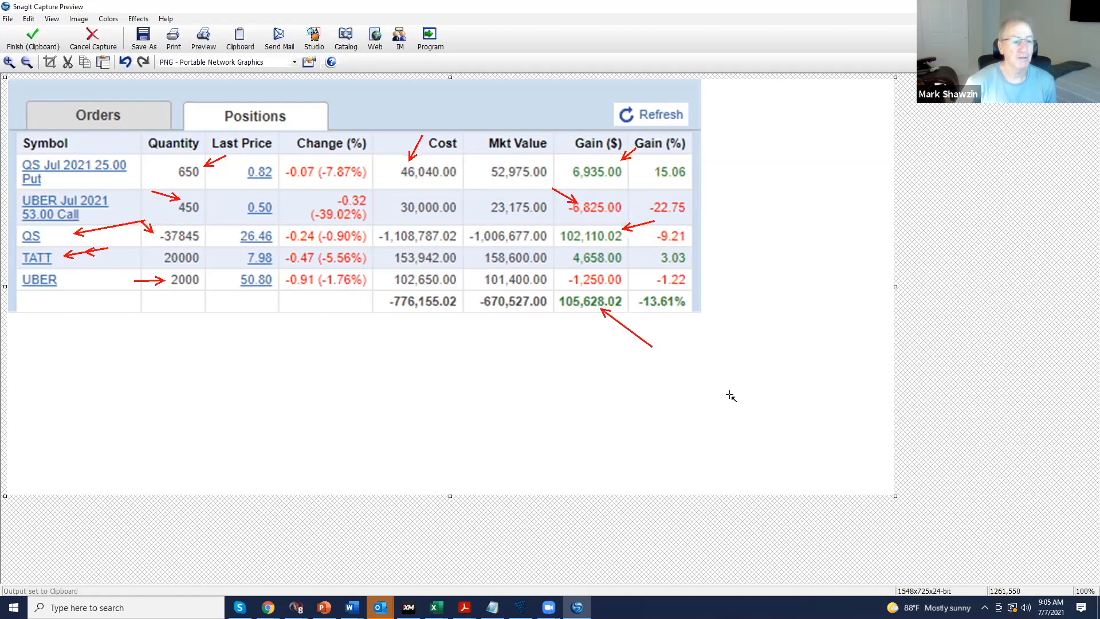
pyautogui.moveTo(729, 377)
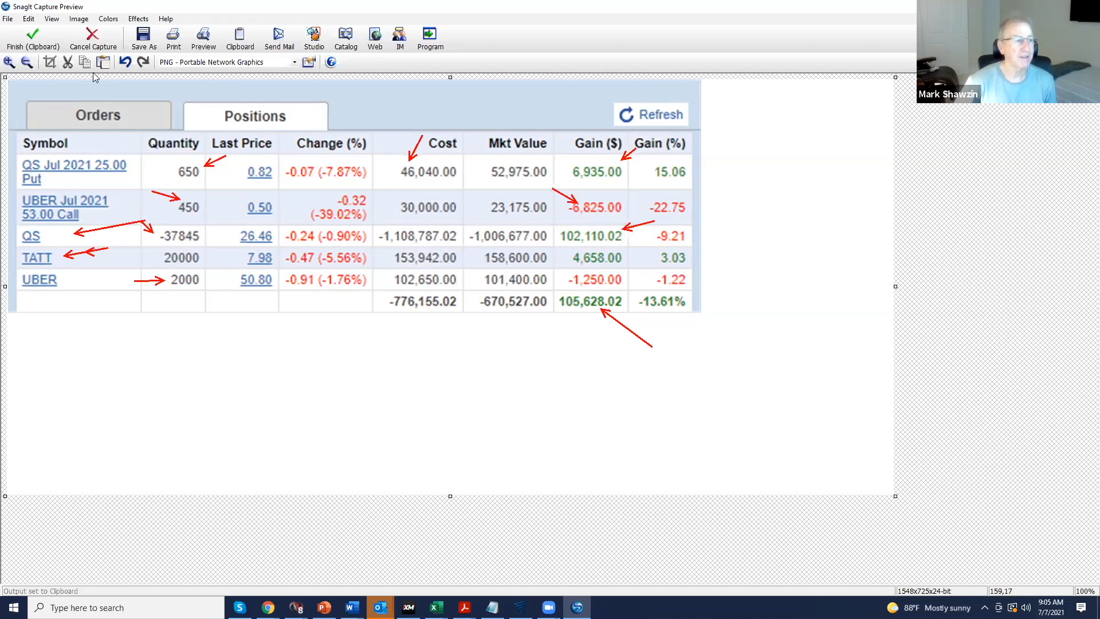
pyautogui.moveTo(650, 284)
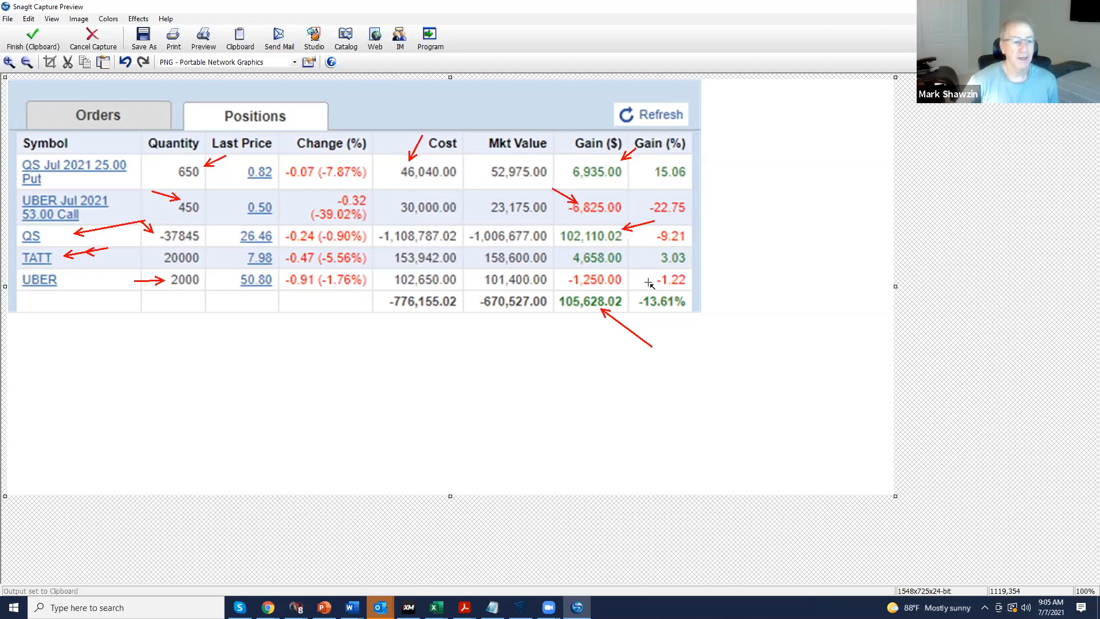
pyautogui.moveTo(235, 132)
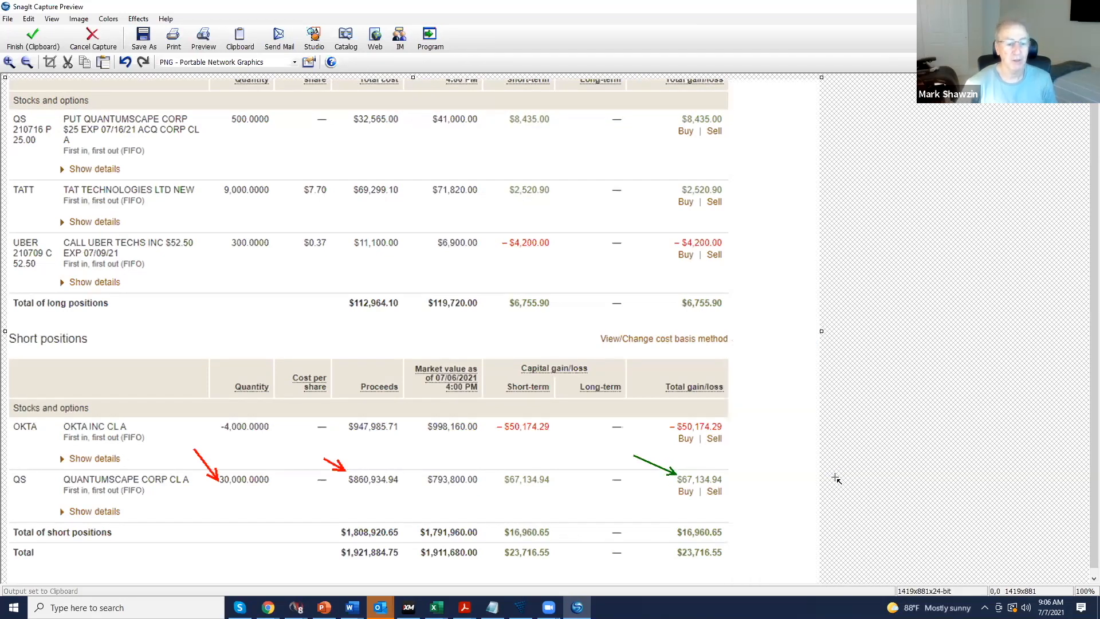
pyautogui.moveTo(757, 398)
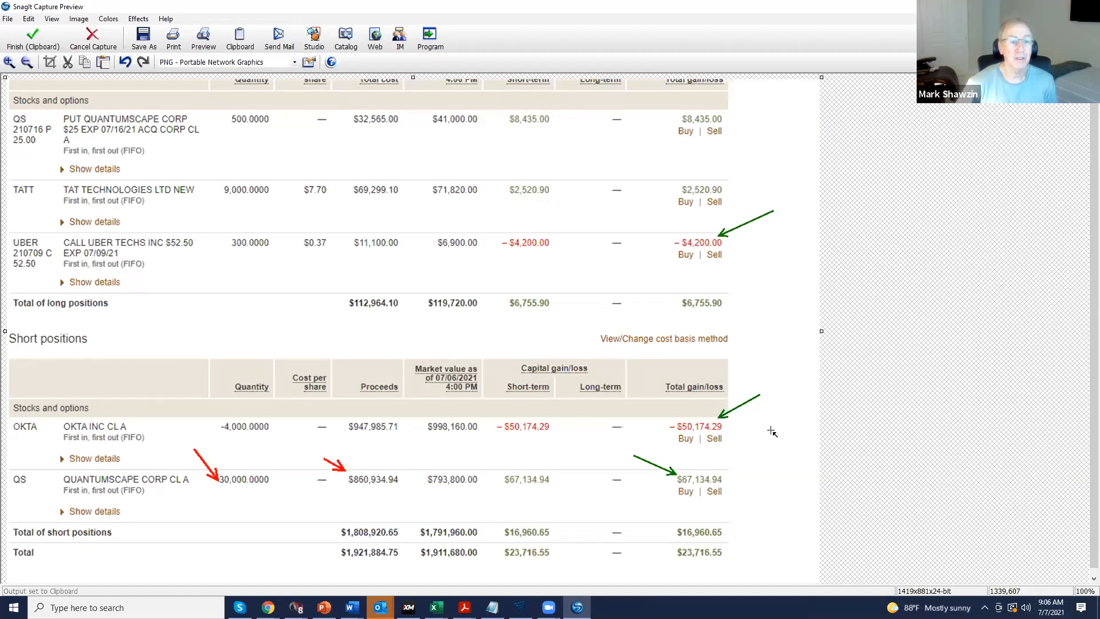
pyautogui.moveTo(225, 259)
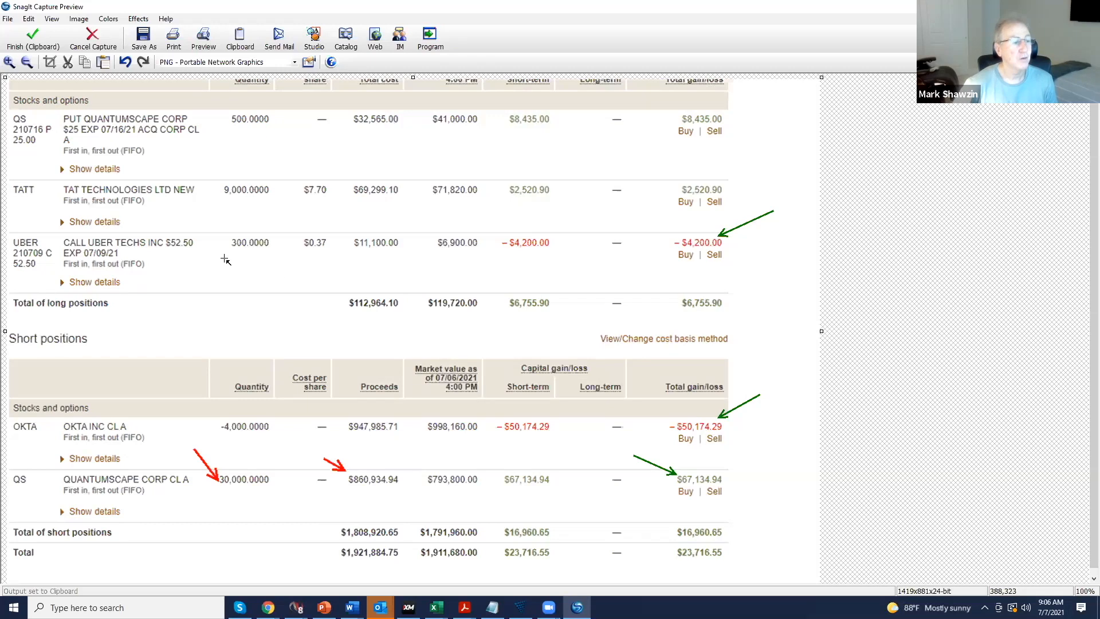
pyautogui.moveTo(794, 374)
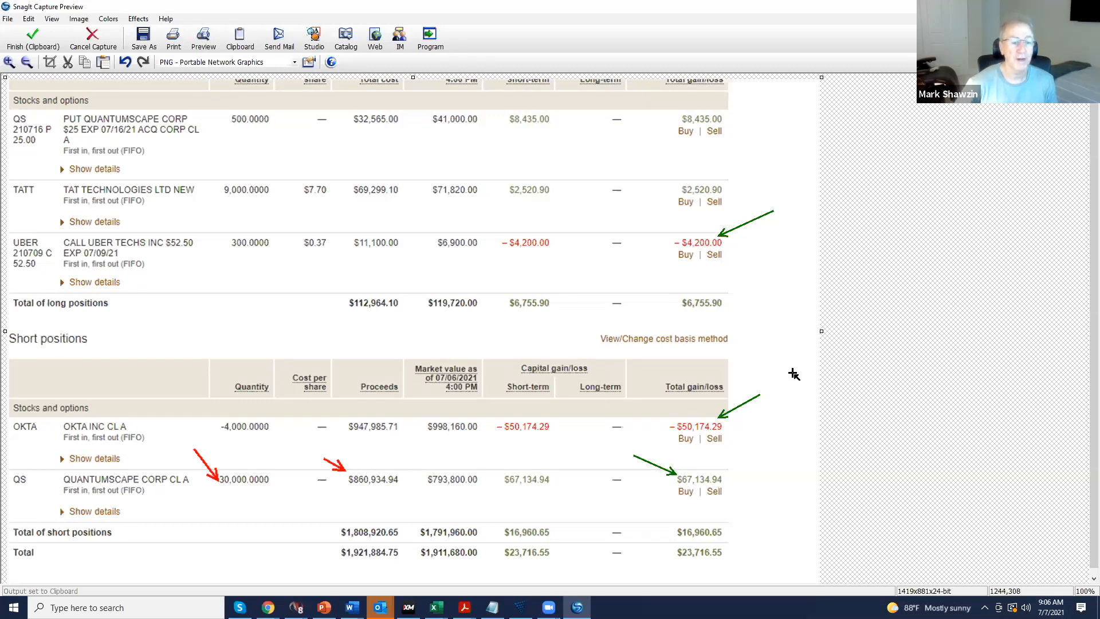
pyautogui.moveTo(278, 435)
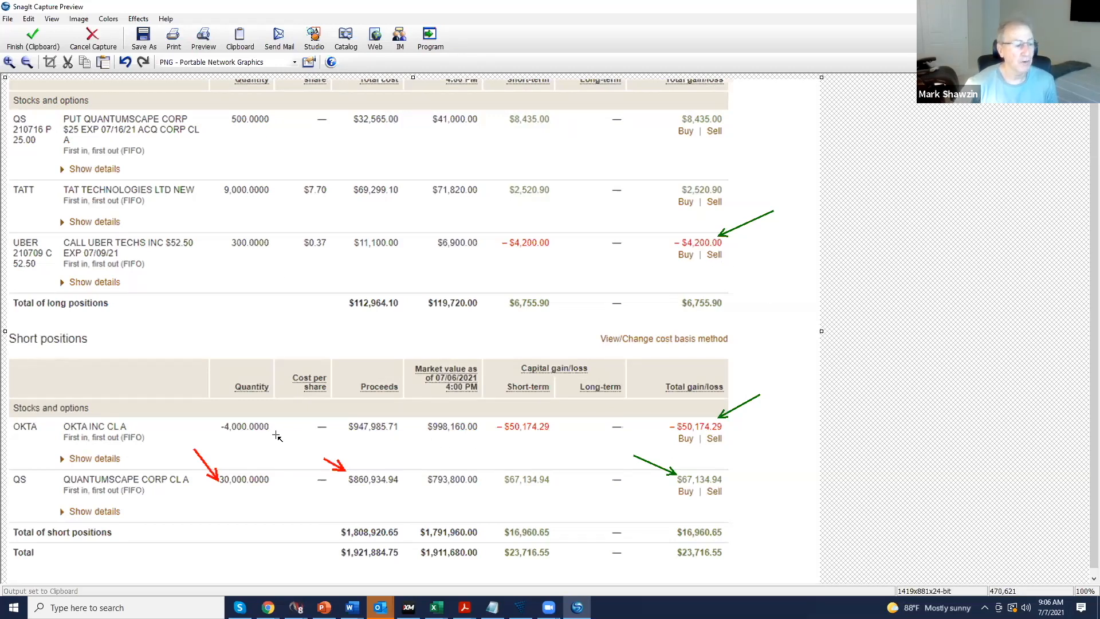
pyautogui.moveTo(792, 470)
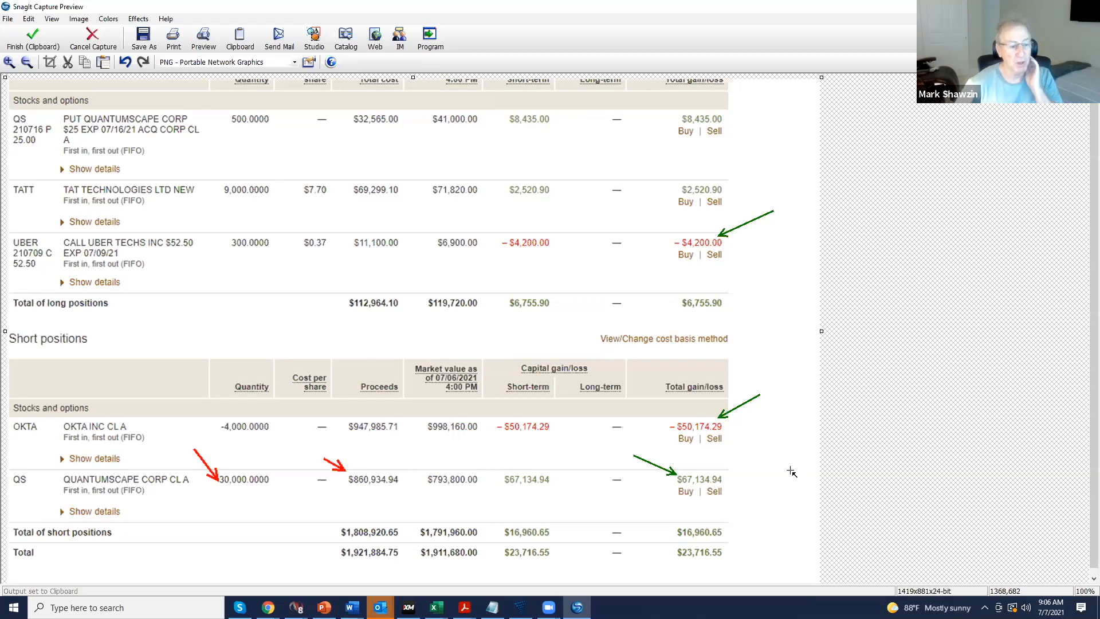
pyautogui.moveTo(743, 519)
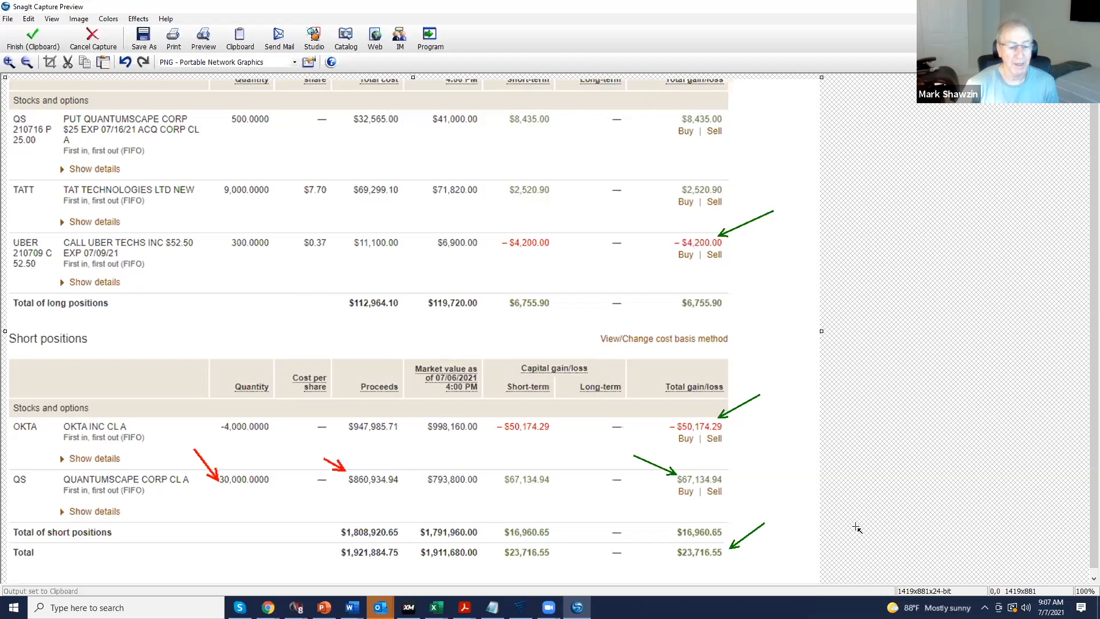
pyautogui.moveTo(719, 440)
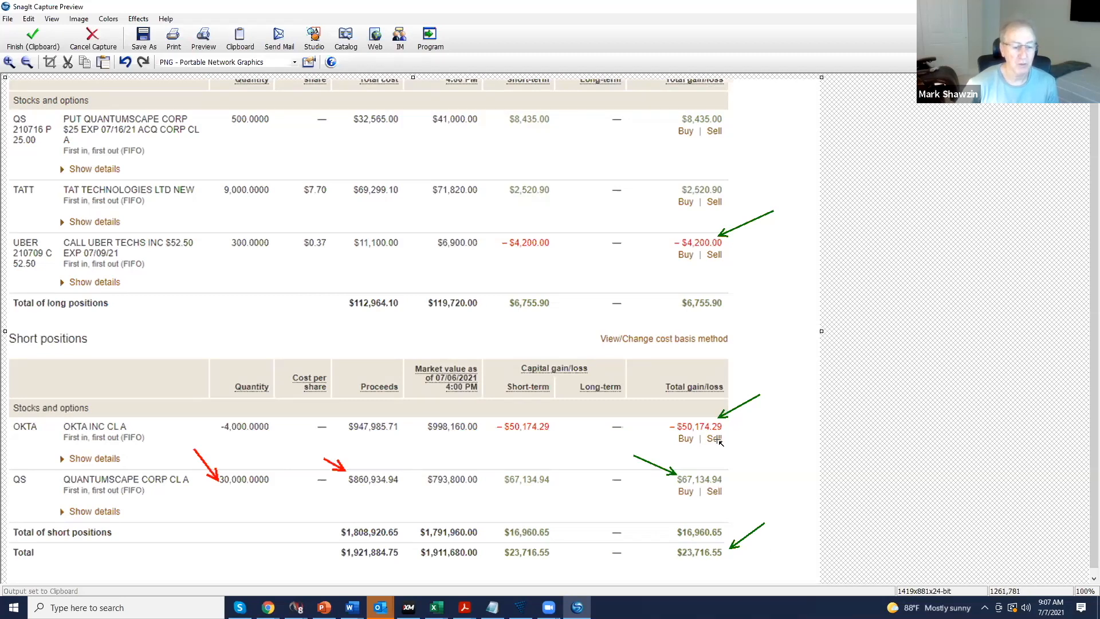
pyautogui.moveTo(796, 231)
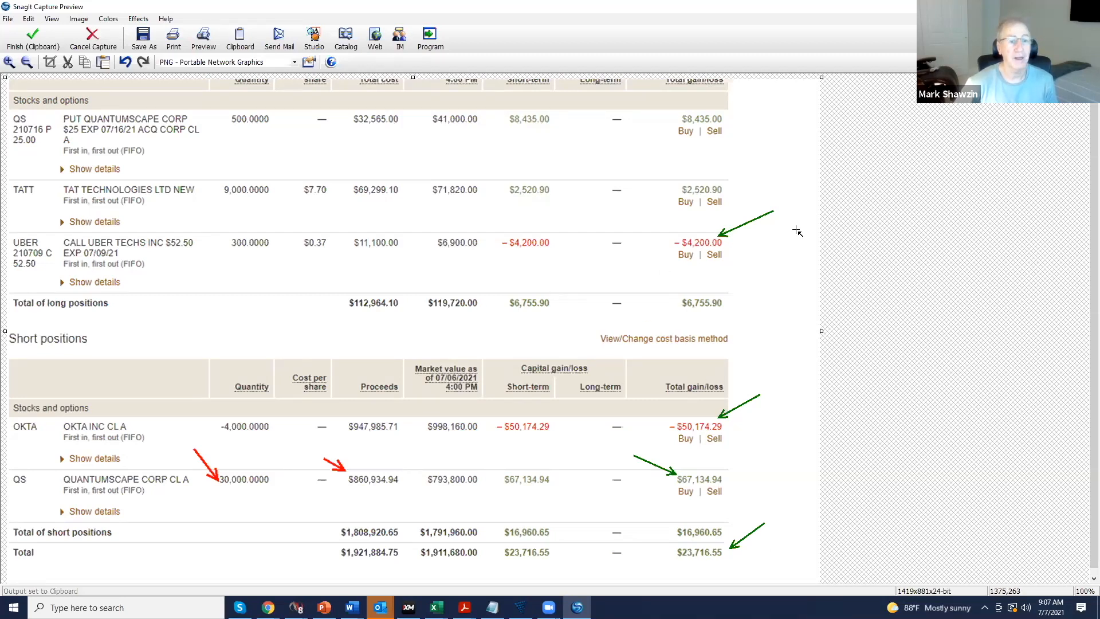
pyautogui.moveTo(463, 204)
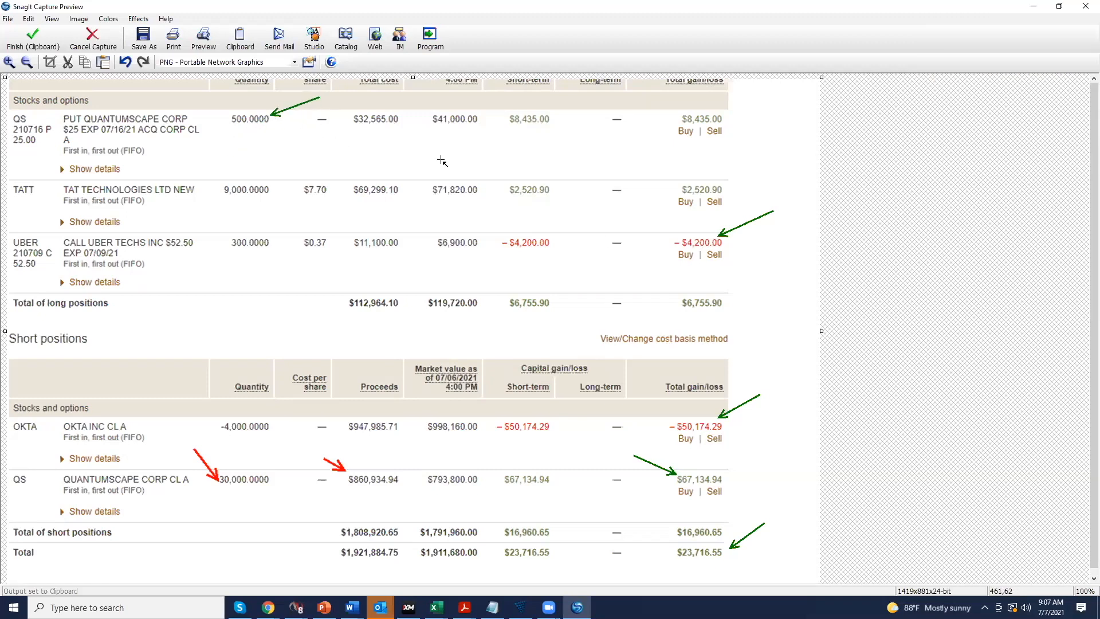
pyautogui.moveTo(603, 284)
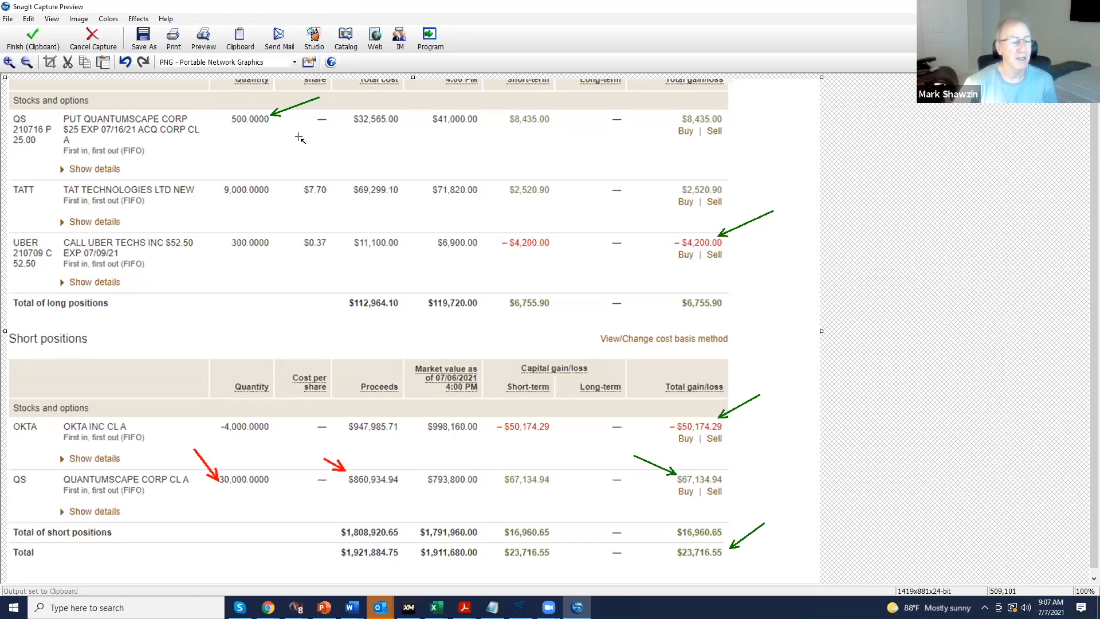
pyautogui.moveTo(323, 145)
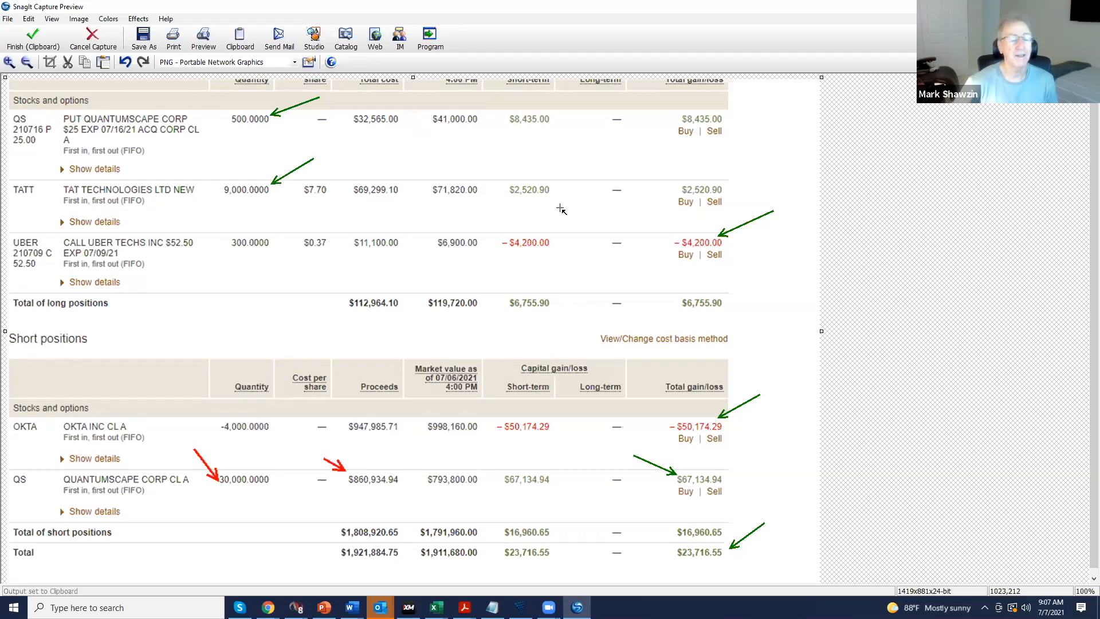
pyautogui.moveTo(317, 315)
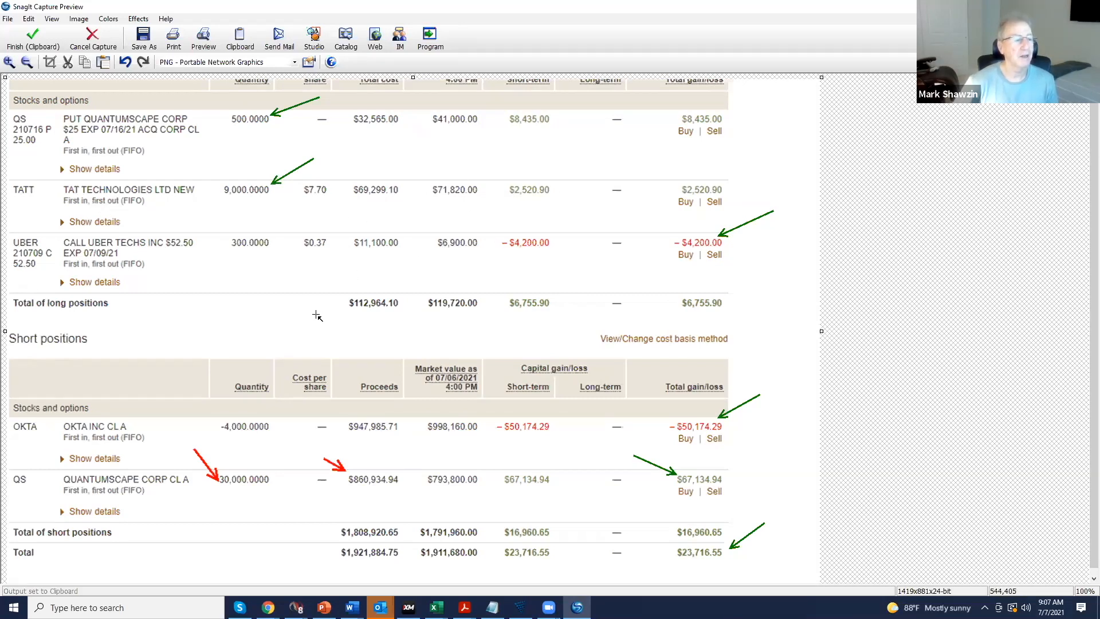
pyautogui.moveTo(294, 330)
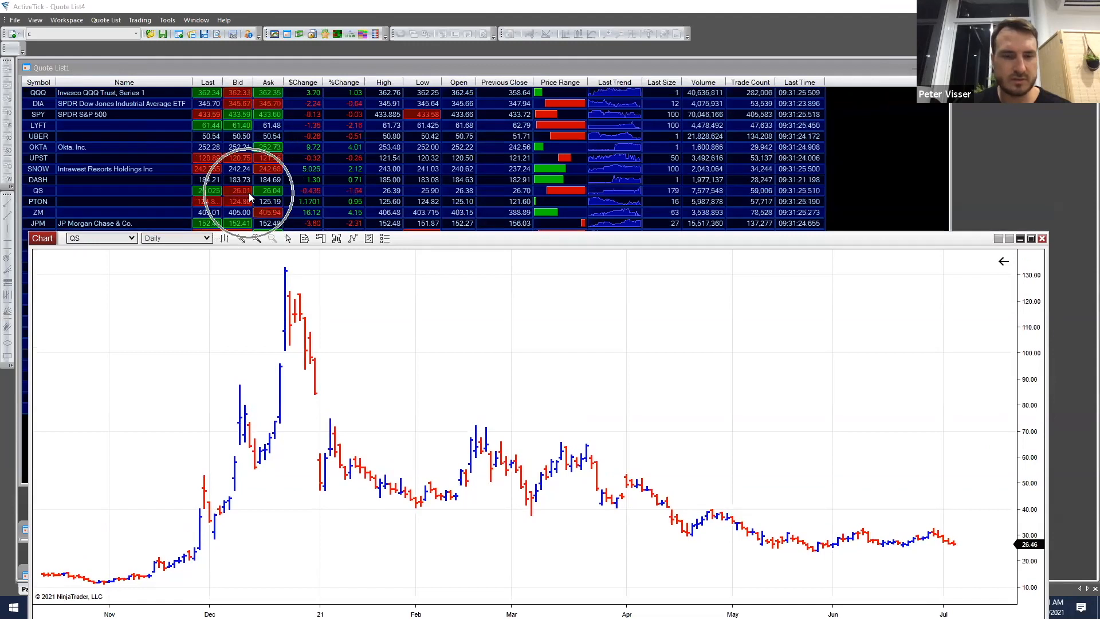
pyautogui.moveTo(476, 334)
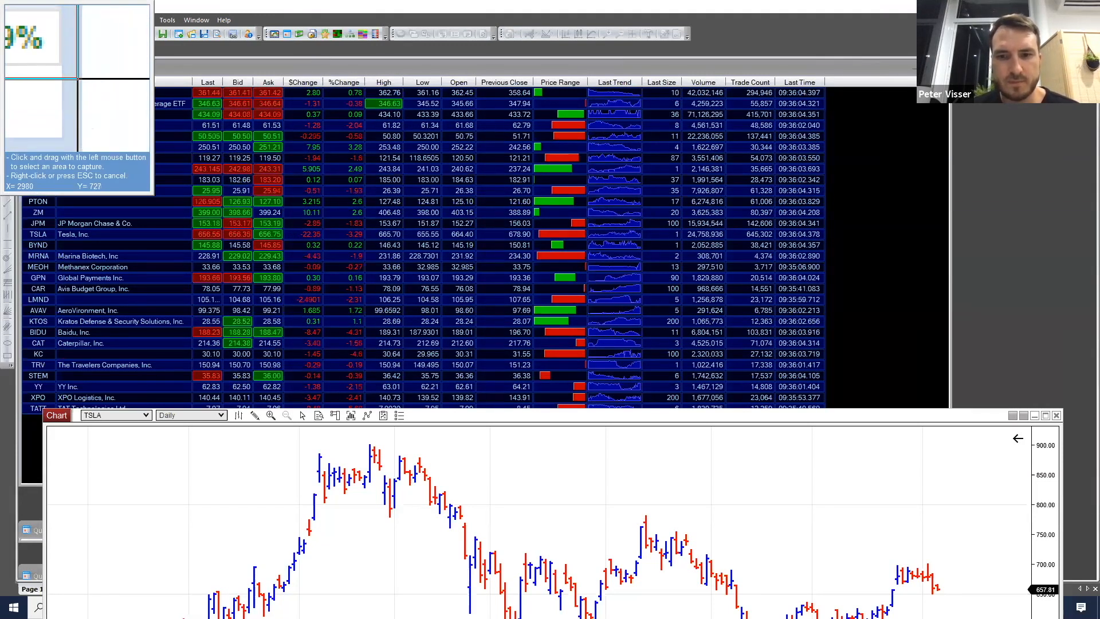
# Scale the positions screenshot to 200% via Image > Scale.
pyautogui.click(79, 19)
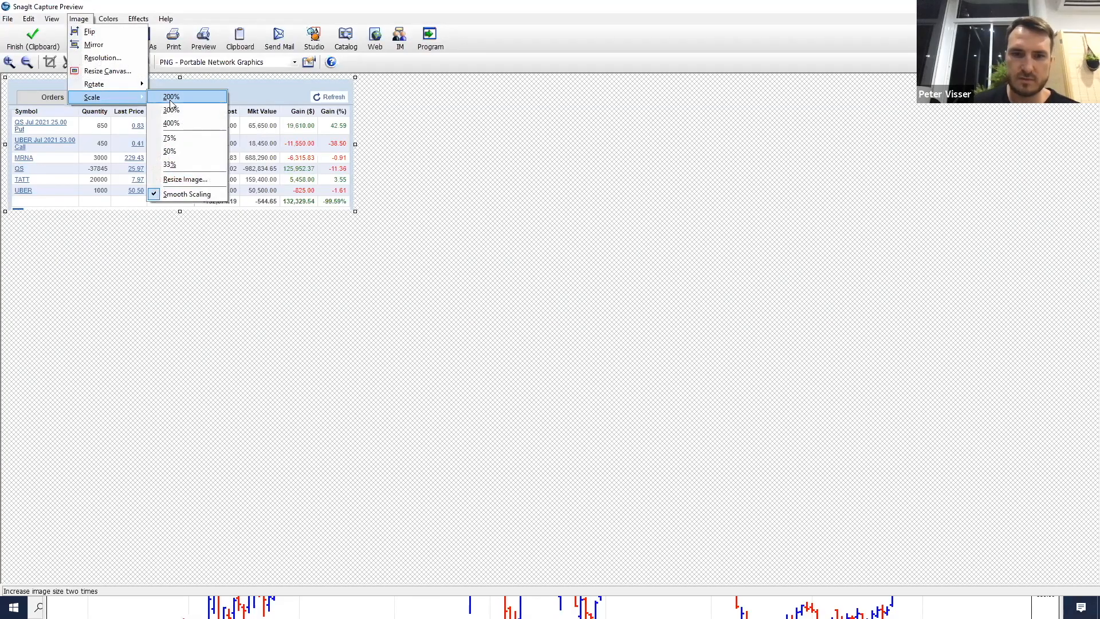
pyautogui.click(171, 96)
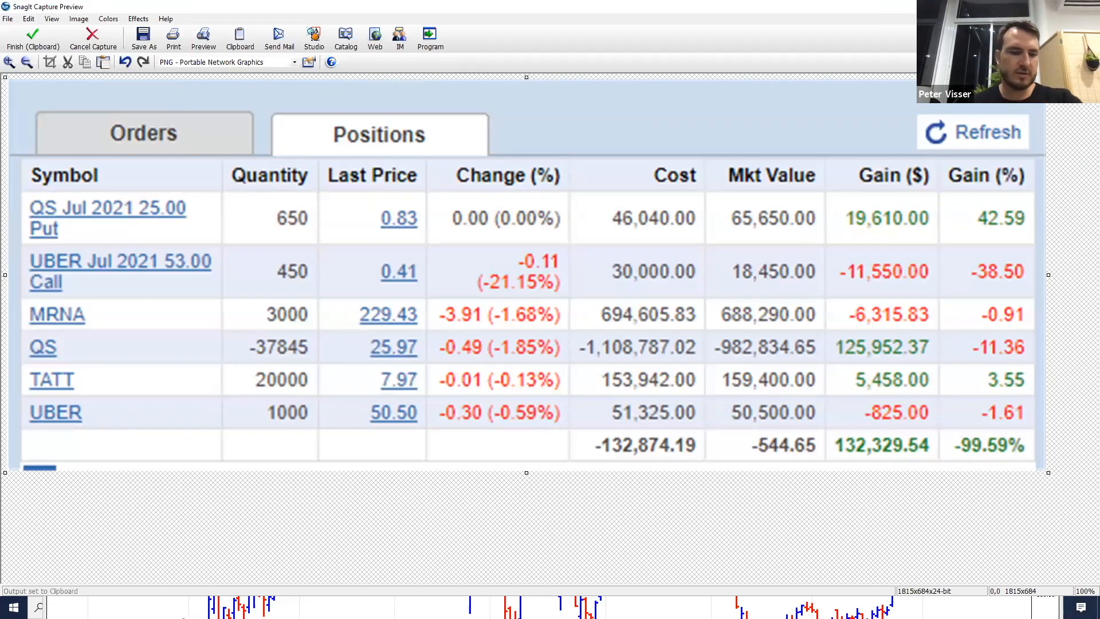
pyautogui.moveTo(943, 343)
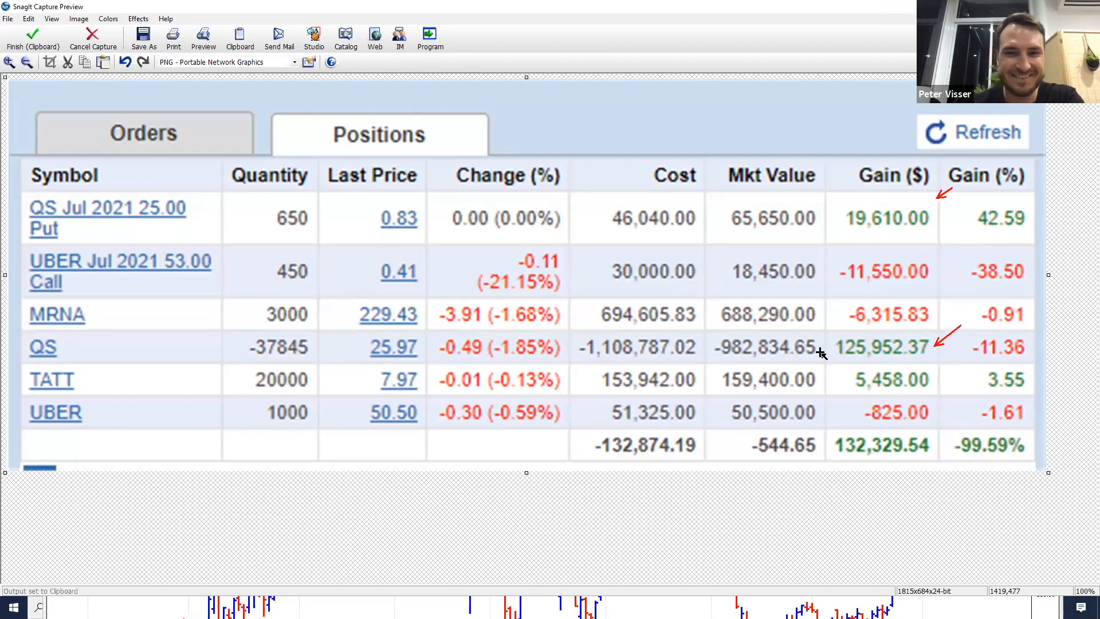
pyautogui.moveTo(863, 223)
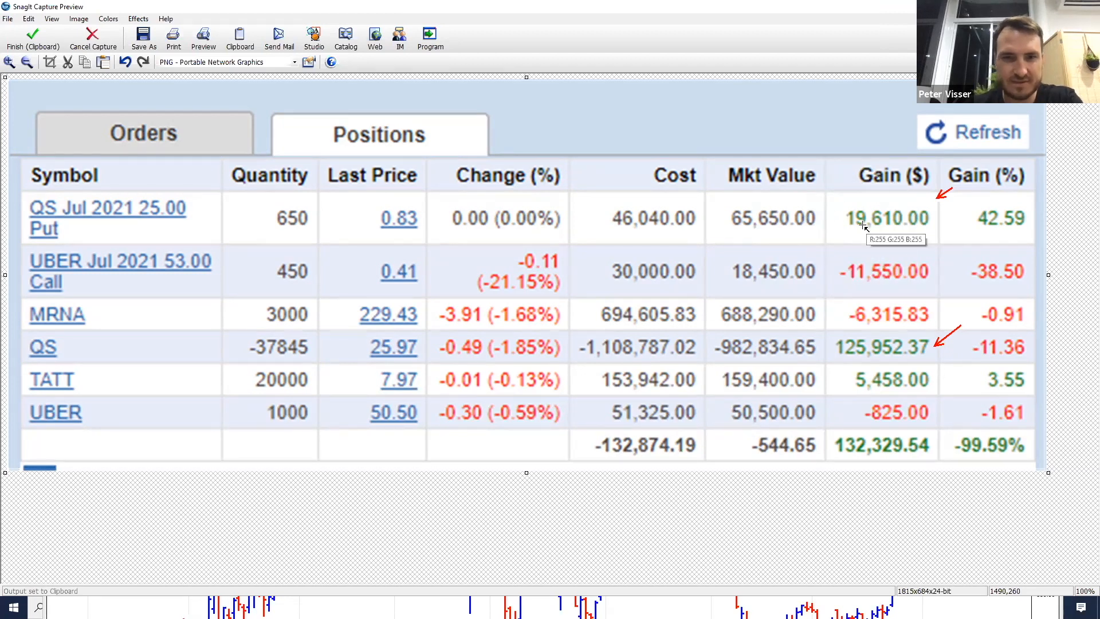
pyautogui.moveTo(344, 188)
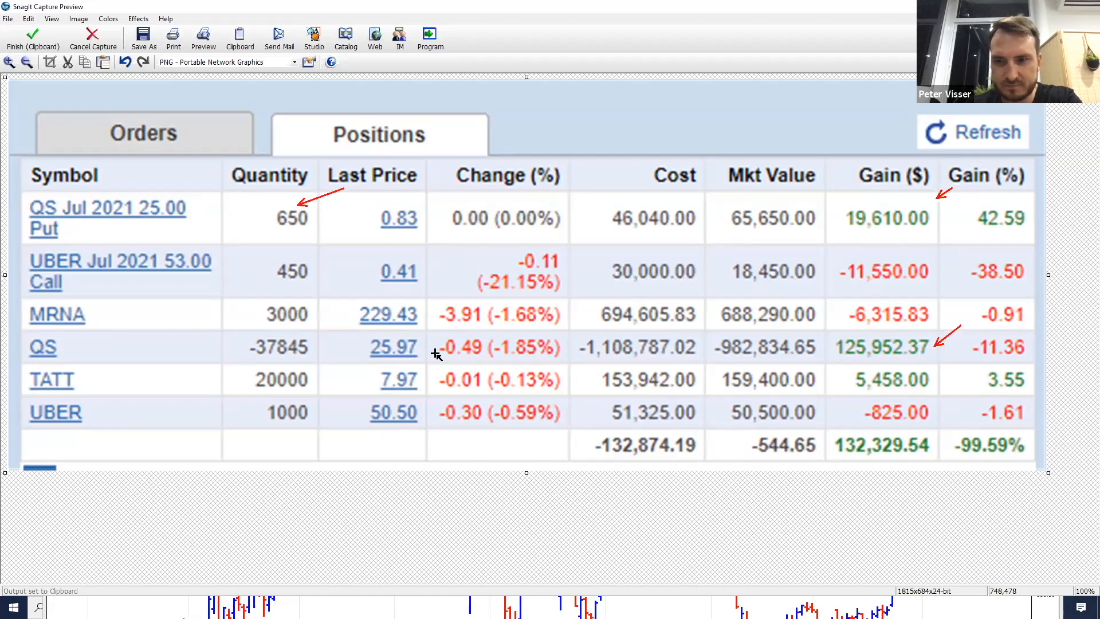
pyautogui.moveTo(309, 231)
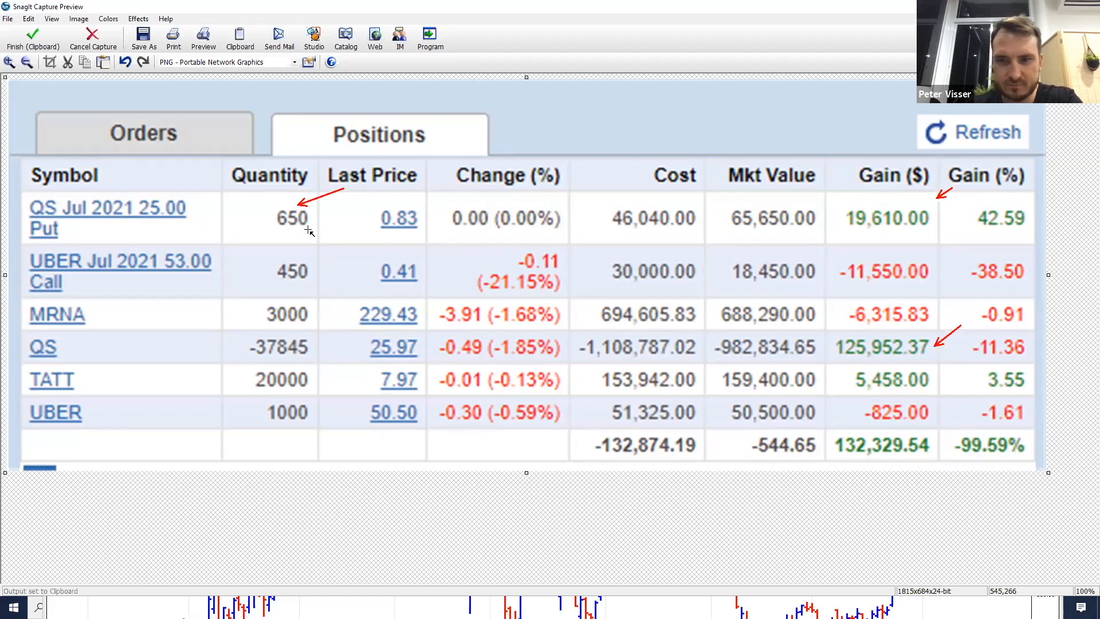
pyautogui.moveTo(315, 268)
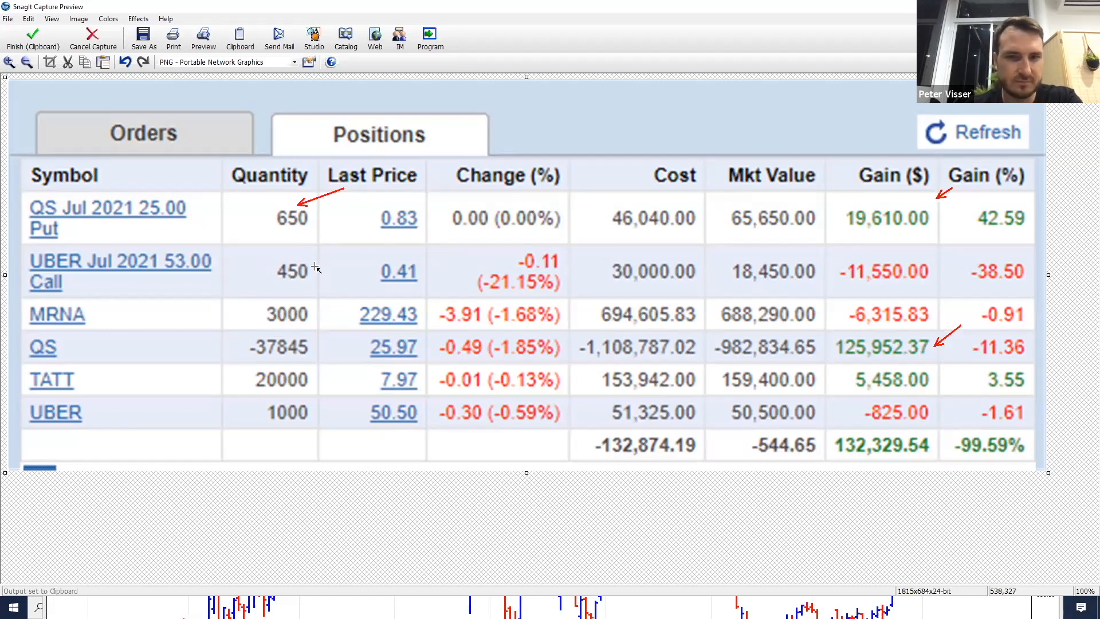
pyautogui.moveTo(866, 385)
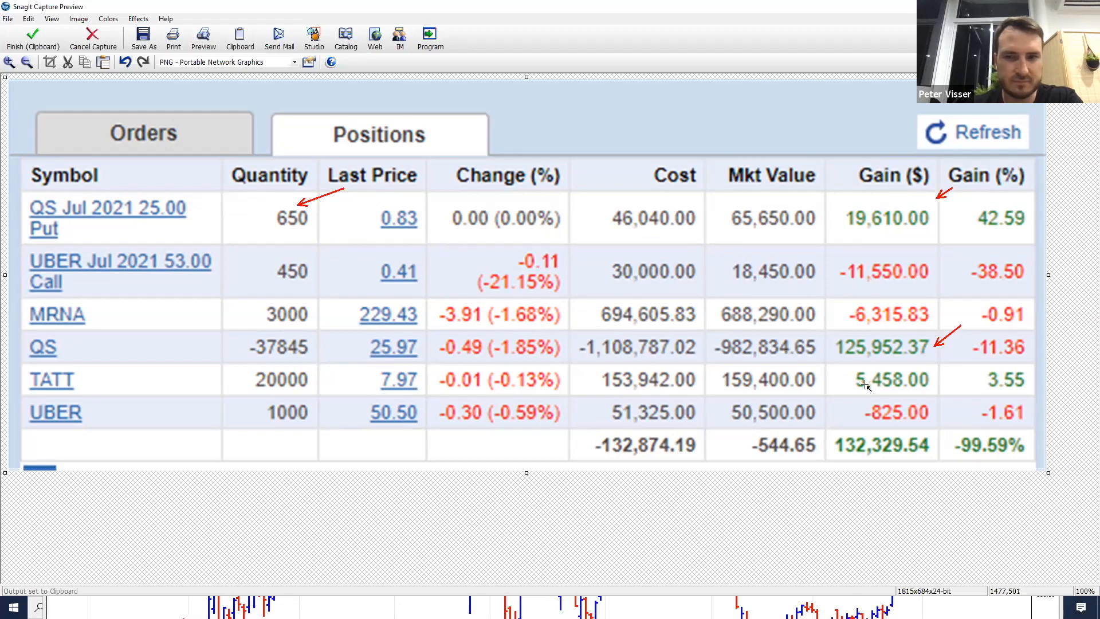
pyautogui.moveTo(714, 343)
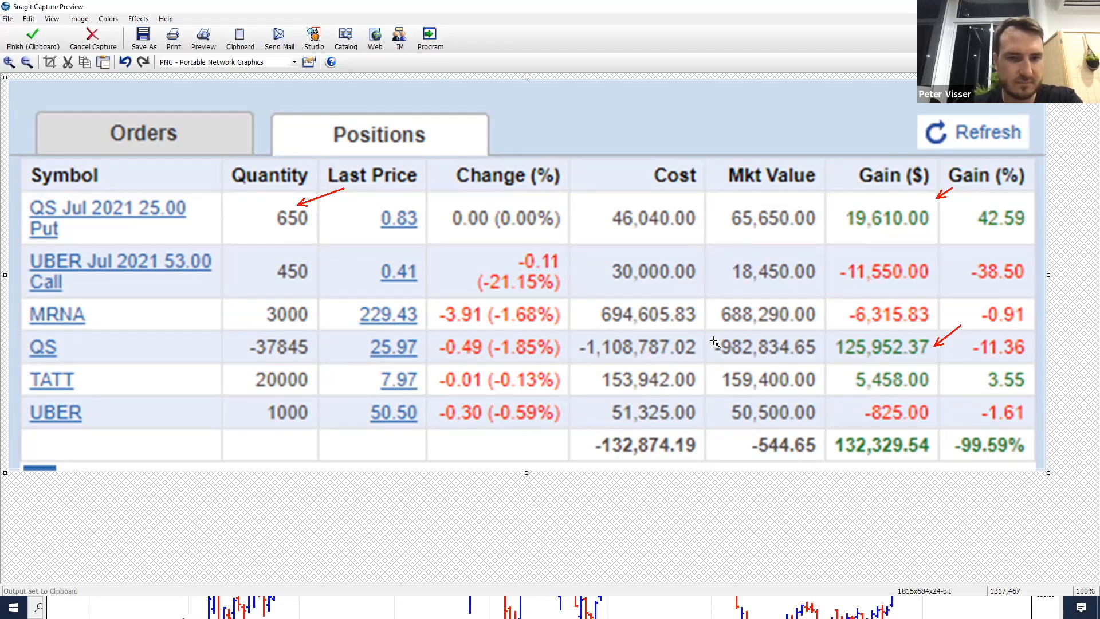
pyautogui.moveTo(835, 406)
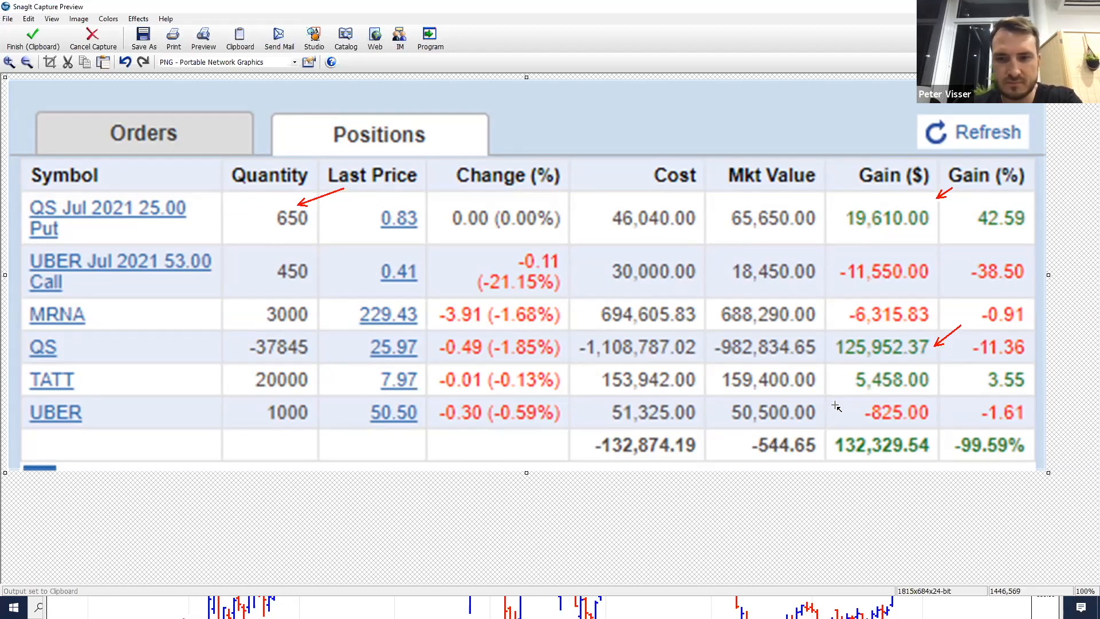
pyautogui.moveTo(840, 405)
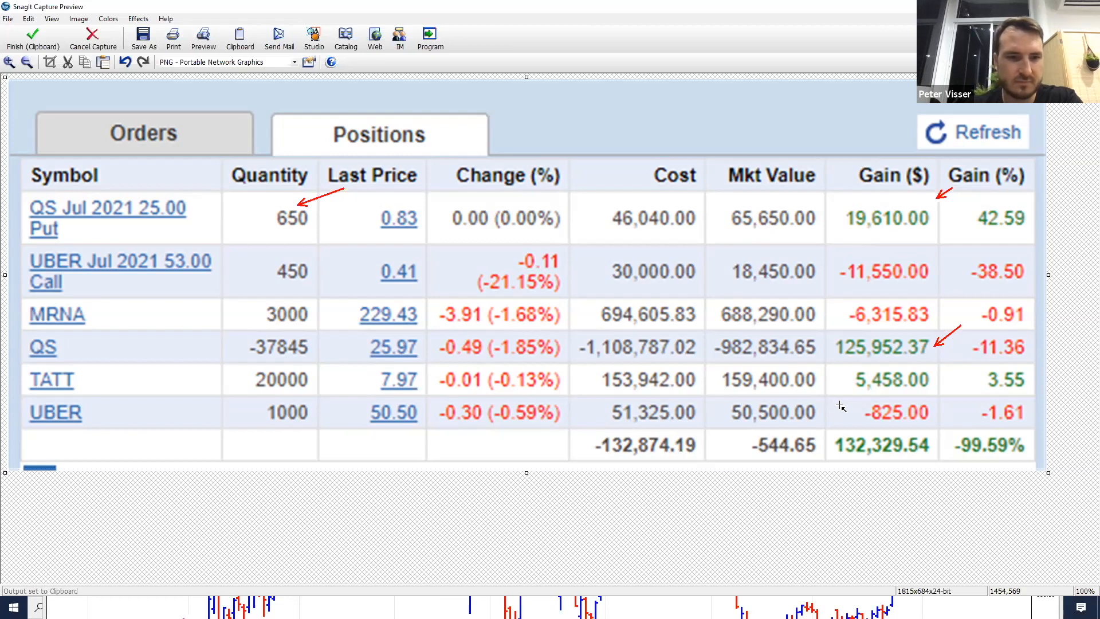
pyautogui.moveTo(194, 203)
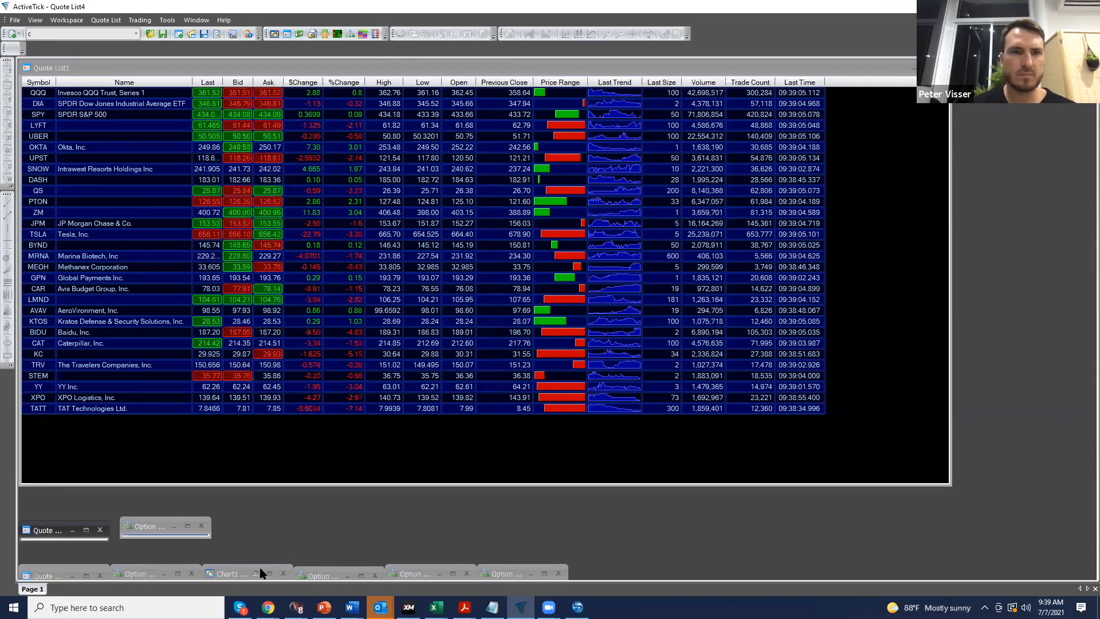
# Restore Chart1, load the QS daily chart in place of MRNA, and enable Show Crosshair.
pyautogui.click(225, 573)
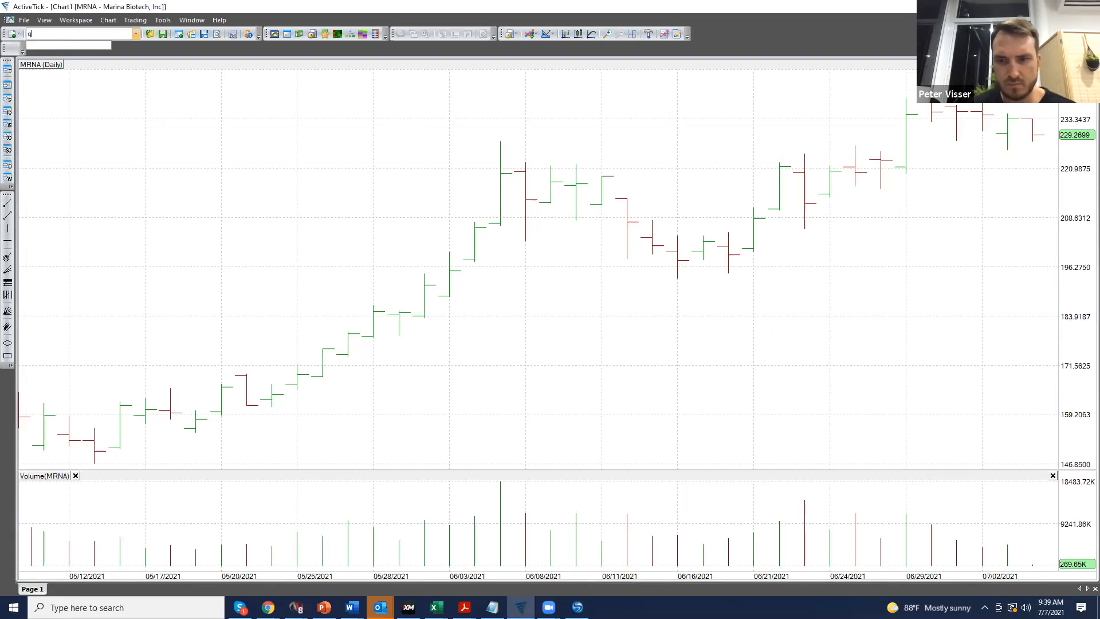
pyautogui.write('s')
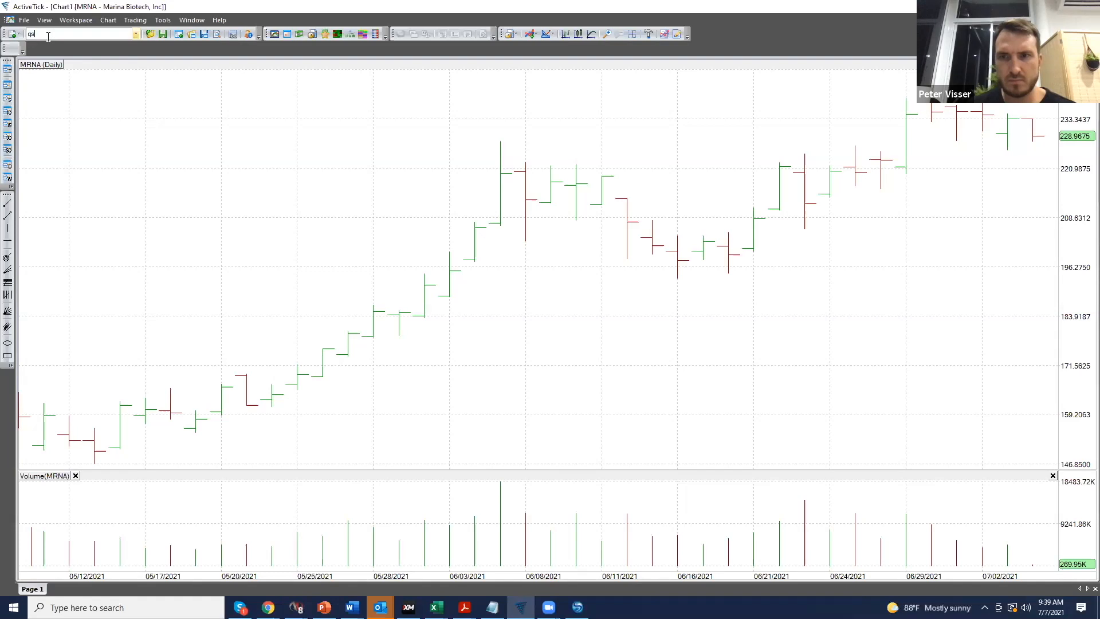
pyautogui.press('Return')
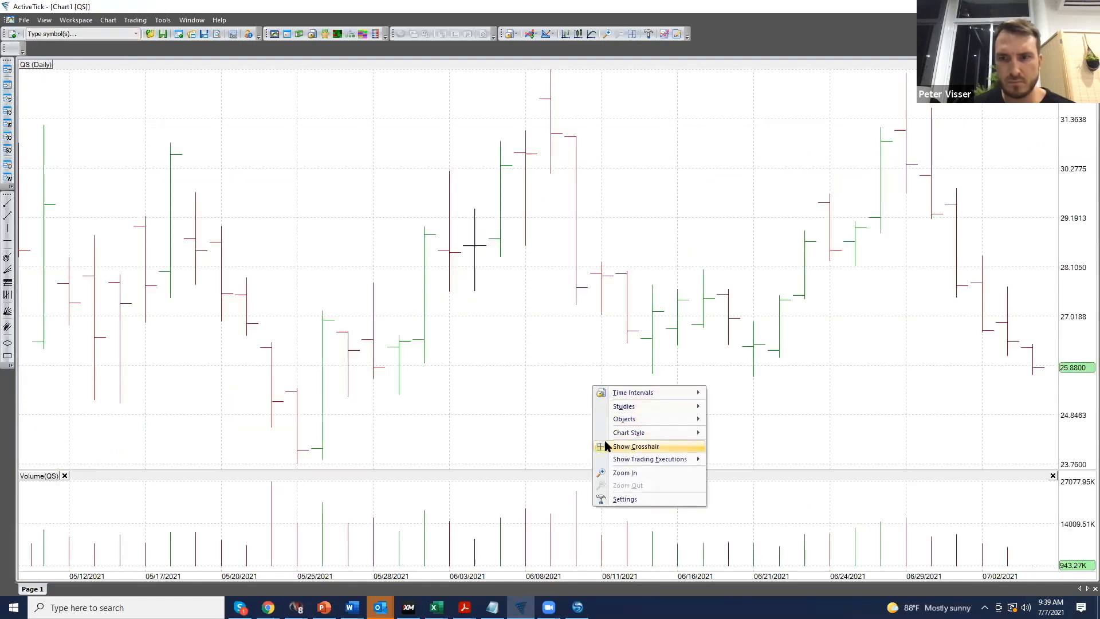
pyautogui.click(635, 447)
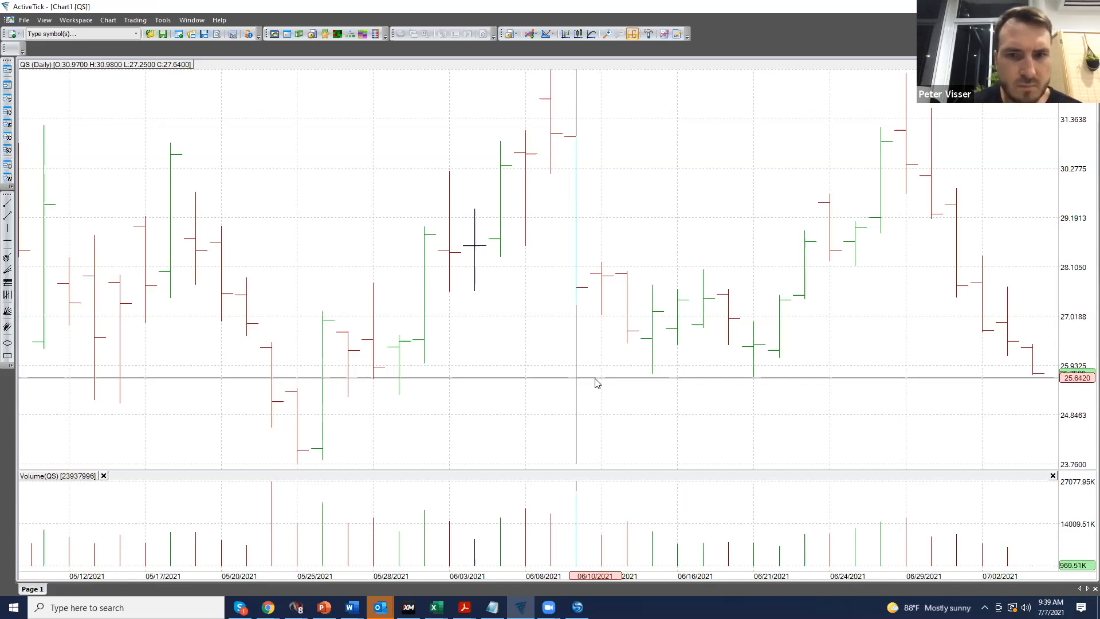
pyautogui.moveTo(588, 466)
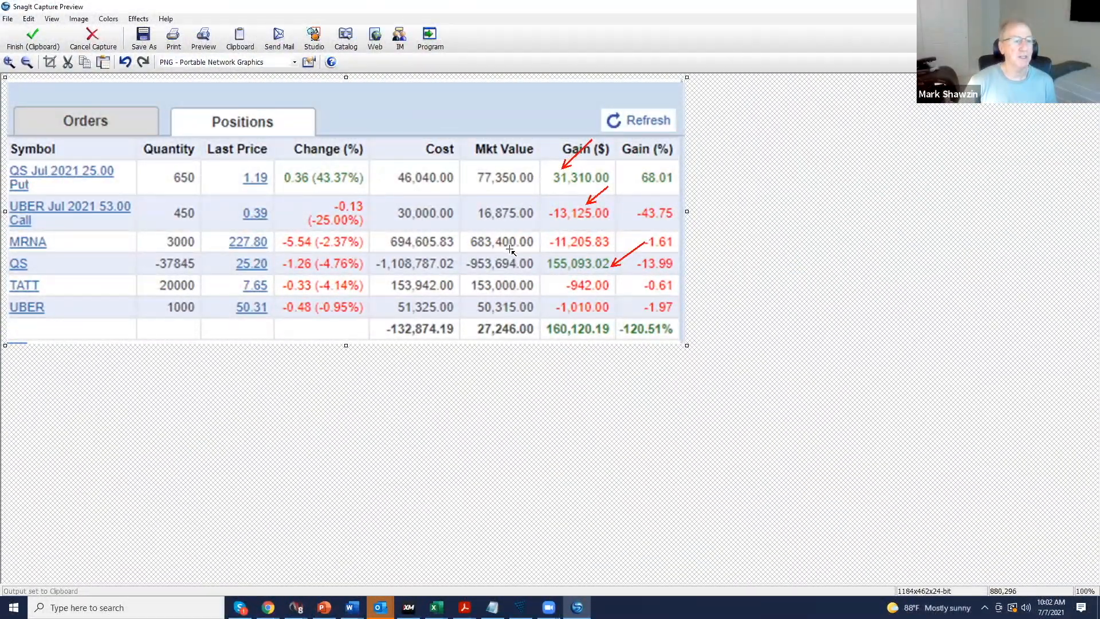
pyautogui.moveTo(519, 342)
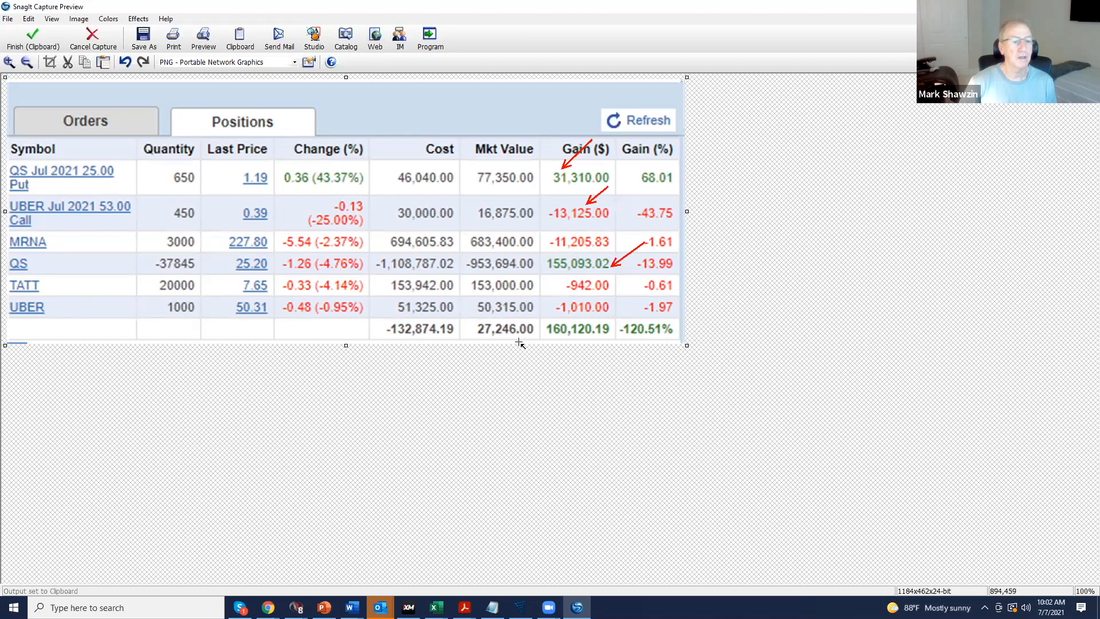
pyautogui.moveTo(537, 316)
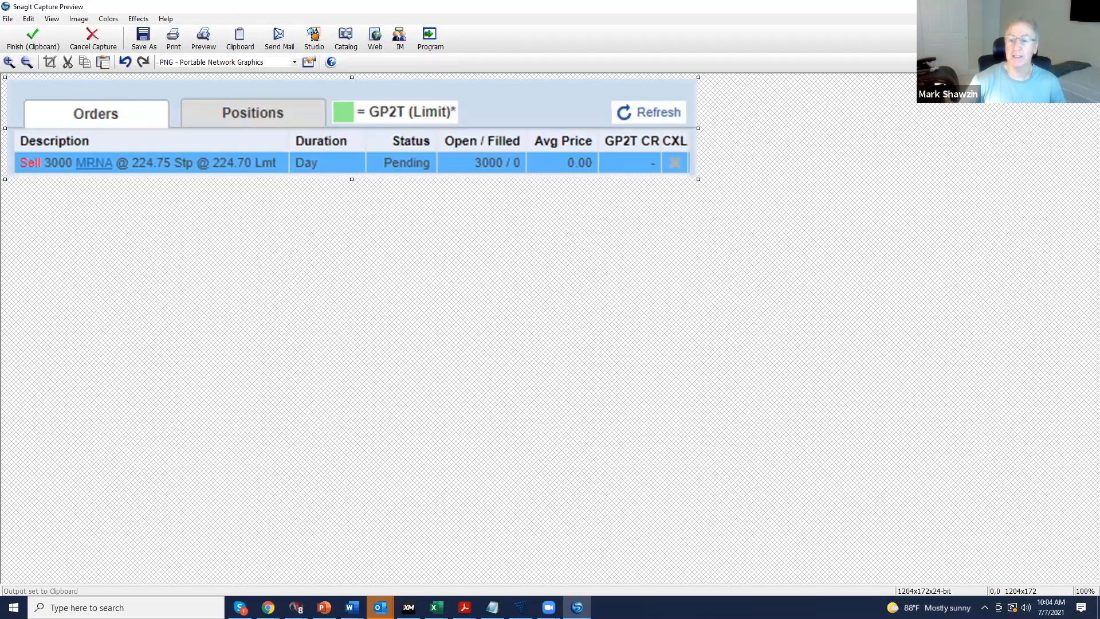
pyautogui.moveTo(697, 265)
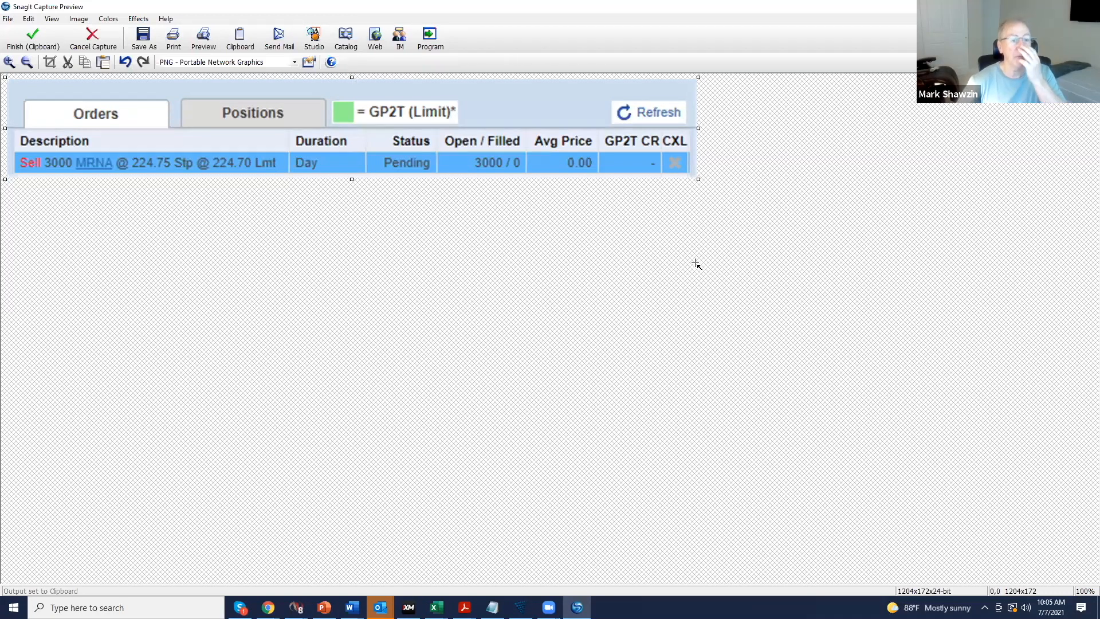
# Move to the older positions capture listing the QS Jul 09 put and TSLA.
pyautogui.click(252, 113)
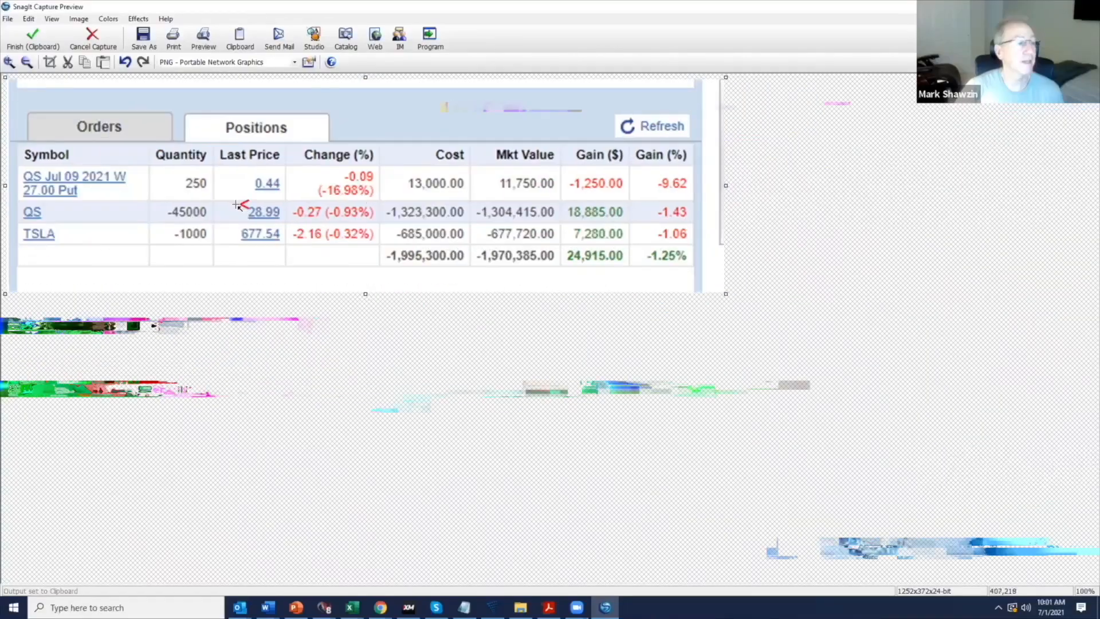